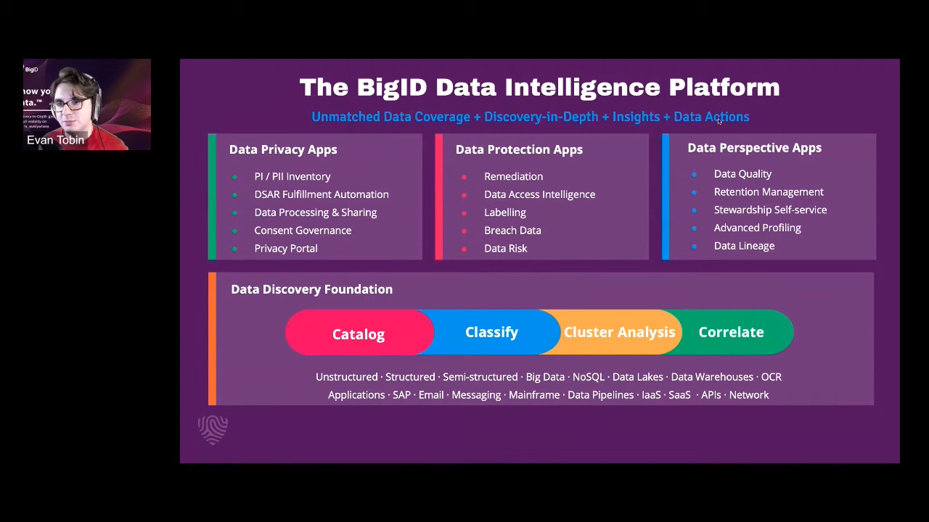
mouse_move(609, 121)
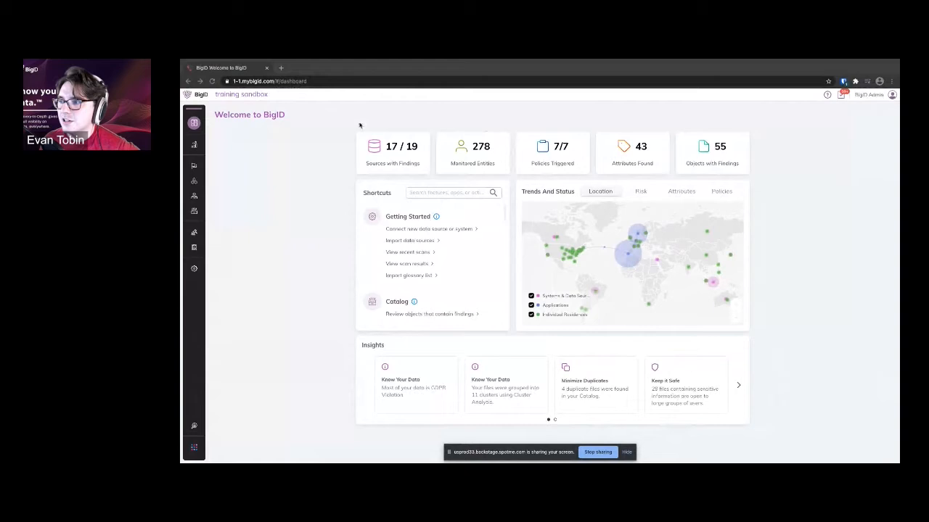
mouse_move(295, 179)
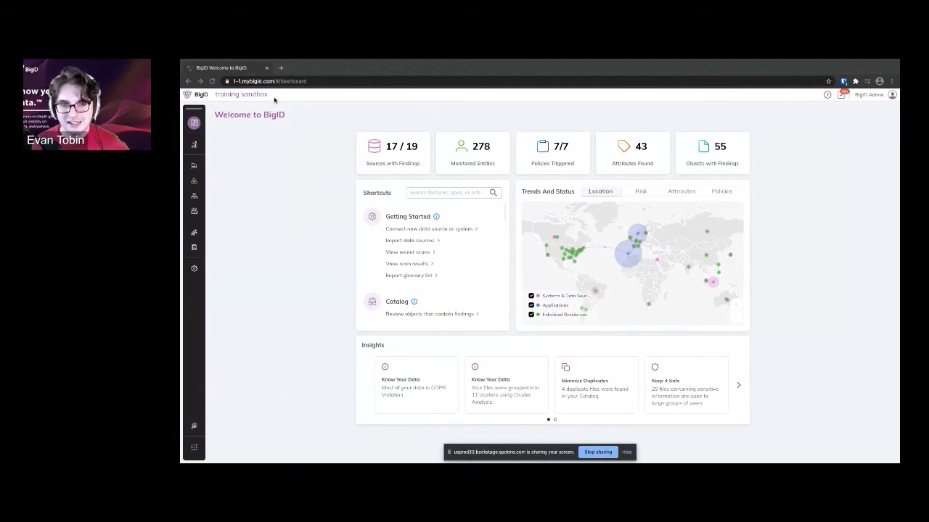
mouse_move(702, 146)
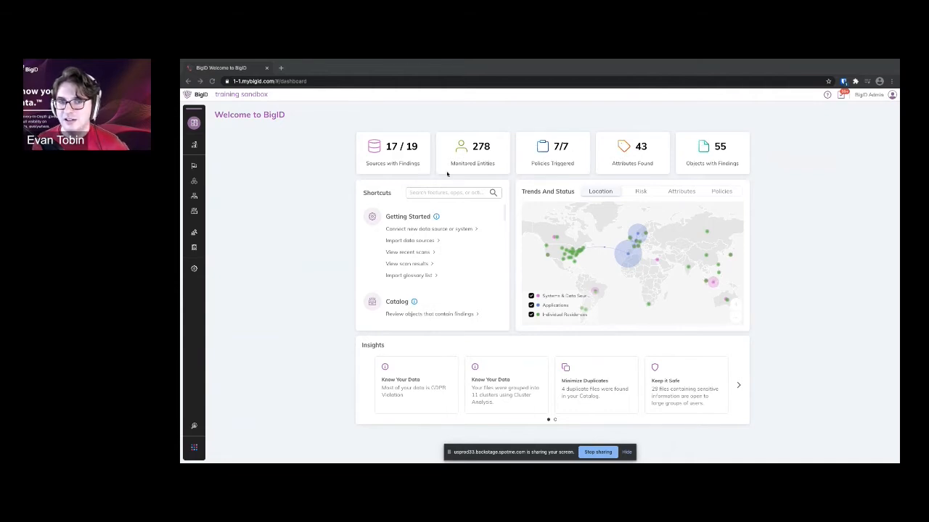
mouse_move(611, 148)
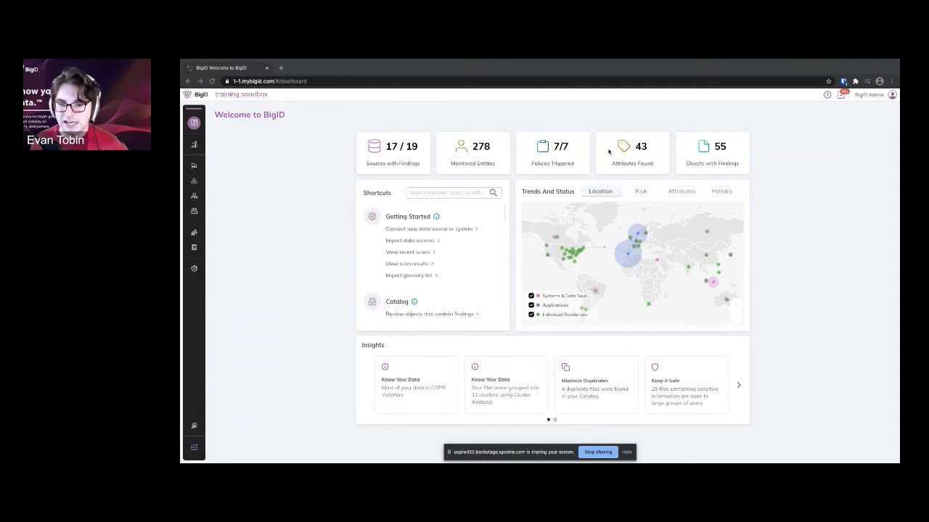
mouse_move(267, 157)
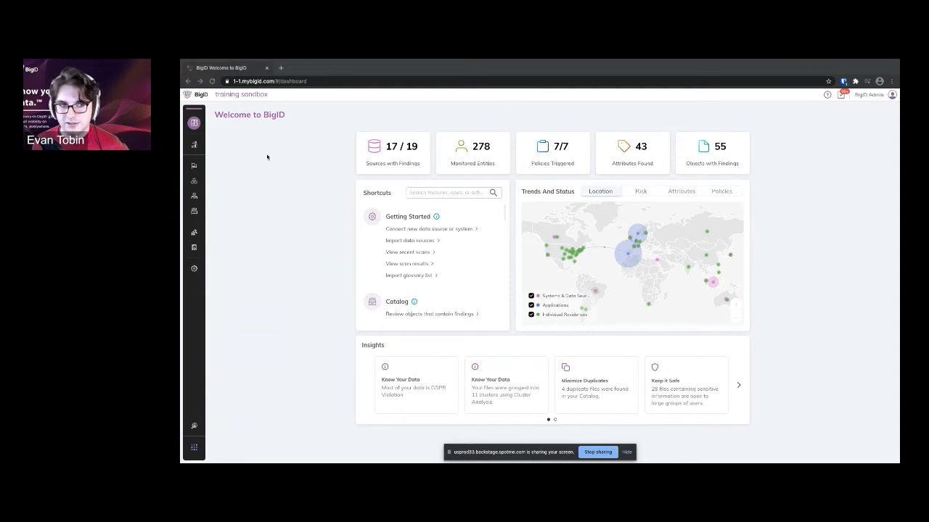
Expand the left navigation sidebar beside the BigID Welcome dashboard
click(194, 123)
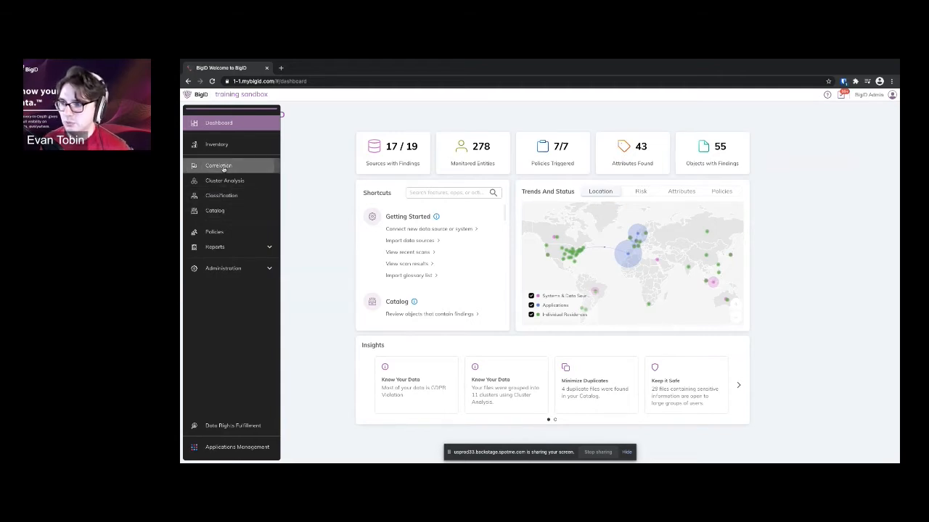
In Correlation, add the UsersAP table under rockstream to the userID correlation graph
click(218, 165)
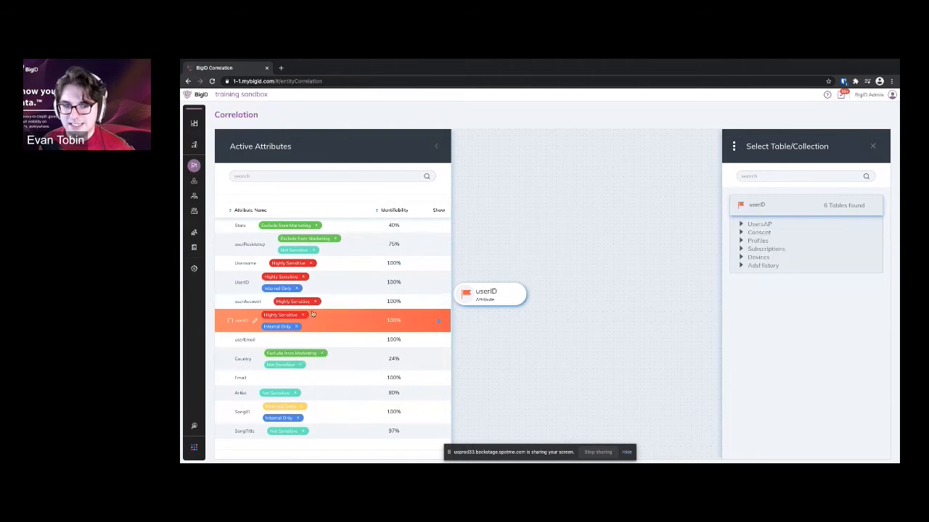
click(740, 224)
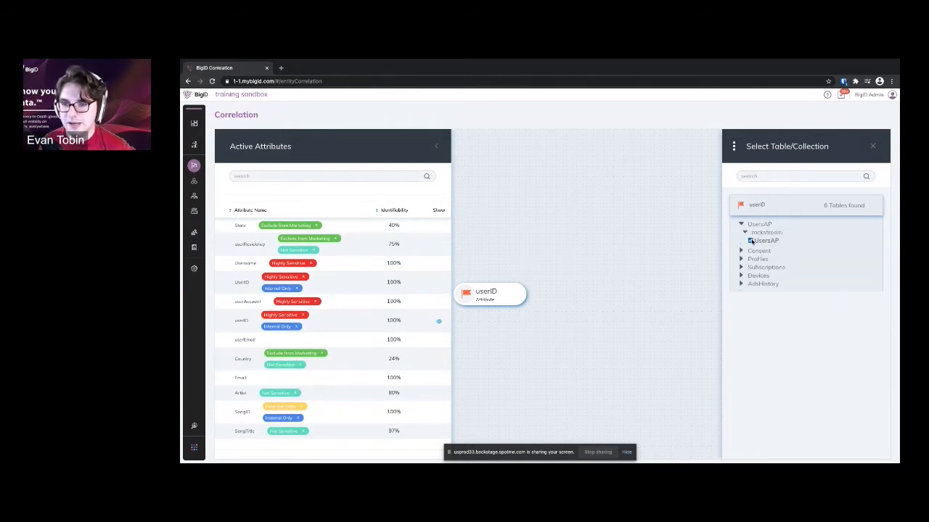
click(763, 240)
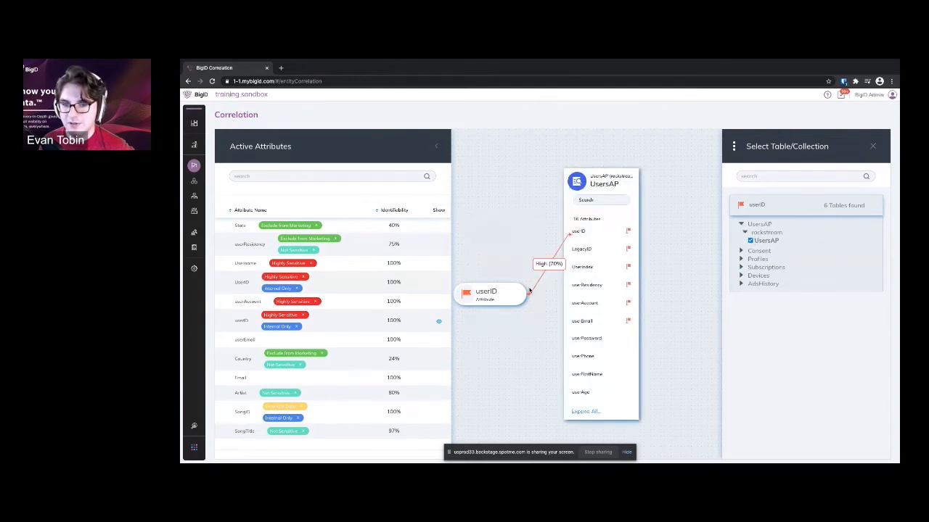
mouse_move(521, 278)
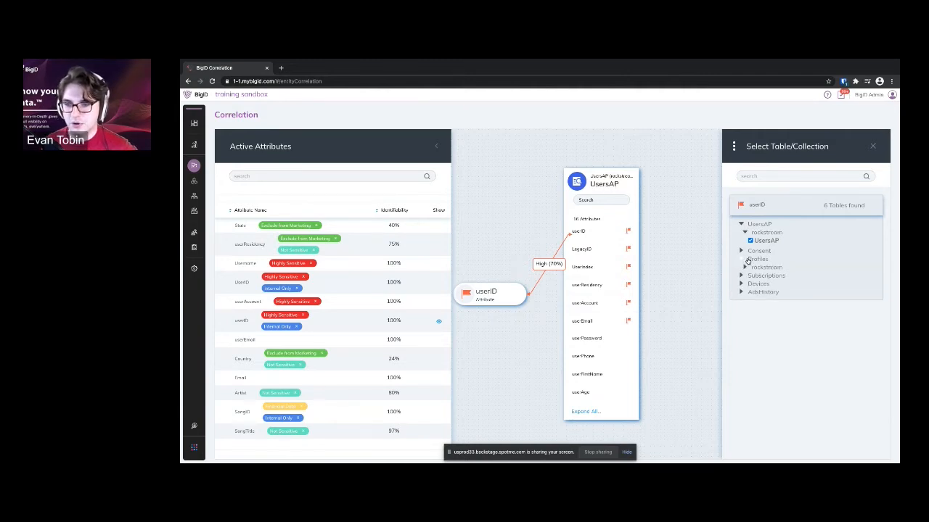
Add the Profiles table to the graph, hide Active Attributes, and recentre the canvas
click(741, 259)
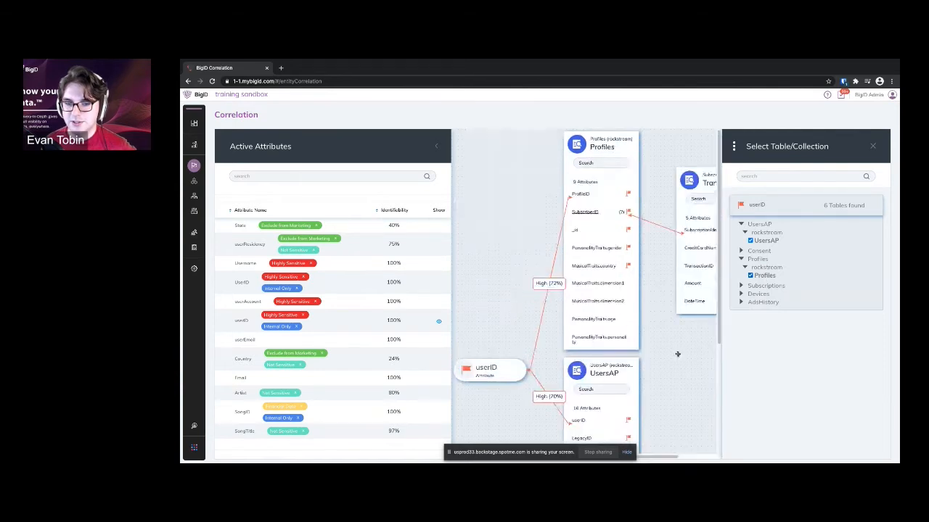
click(436, 146)
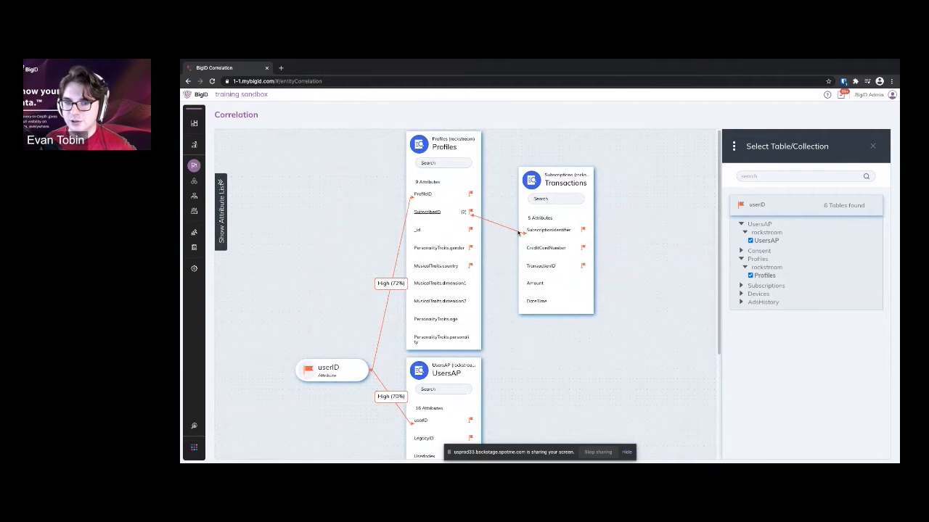
mouse_move(528, 222)
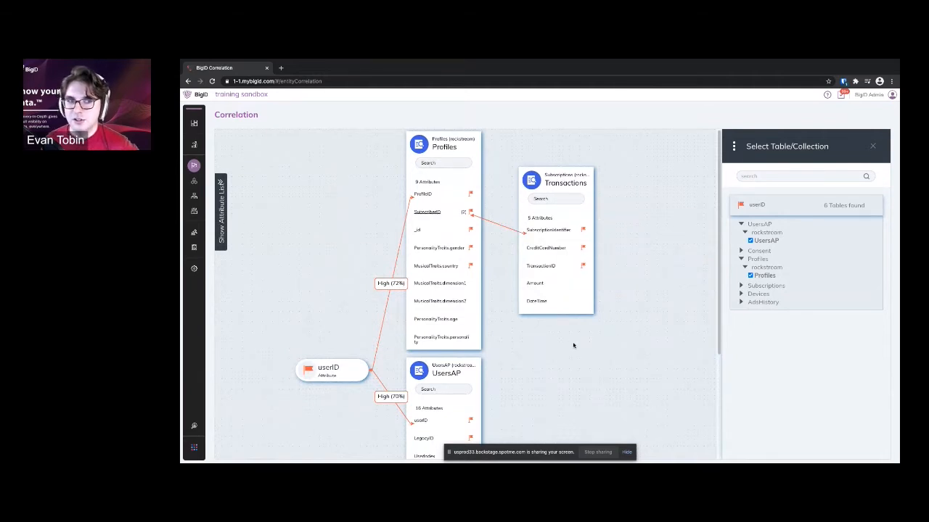
drag(574, 345, 626, 353)
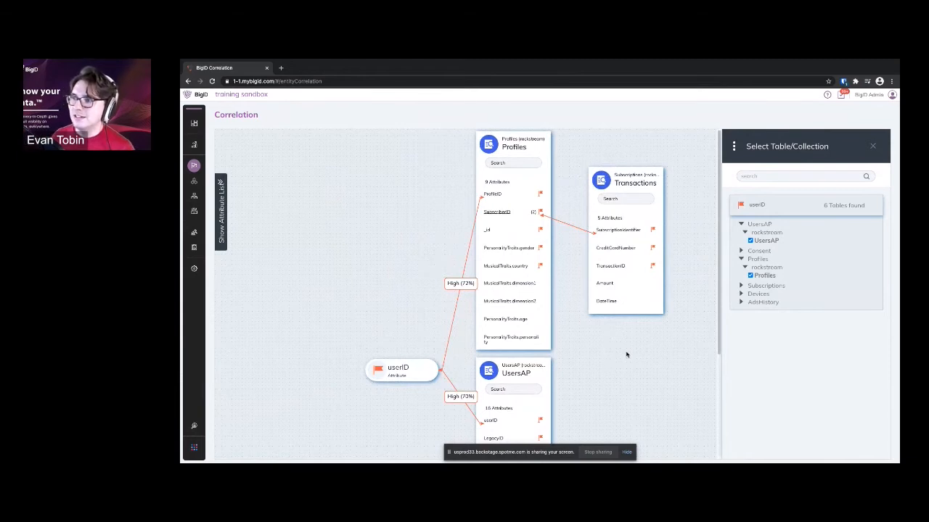
mouse_move(617, 320)
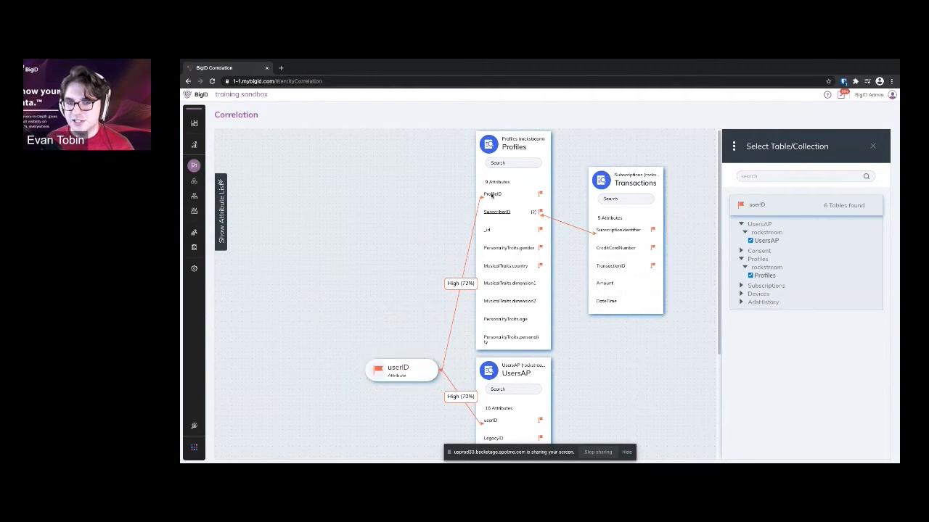
click(402, 371)
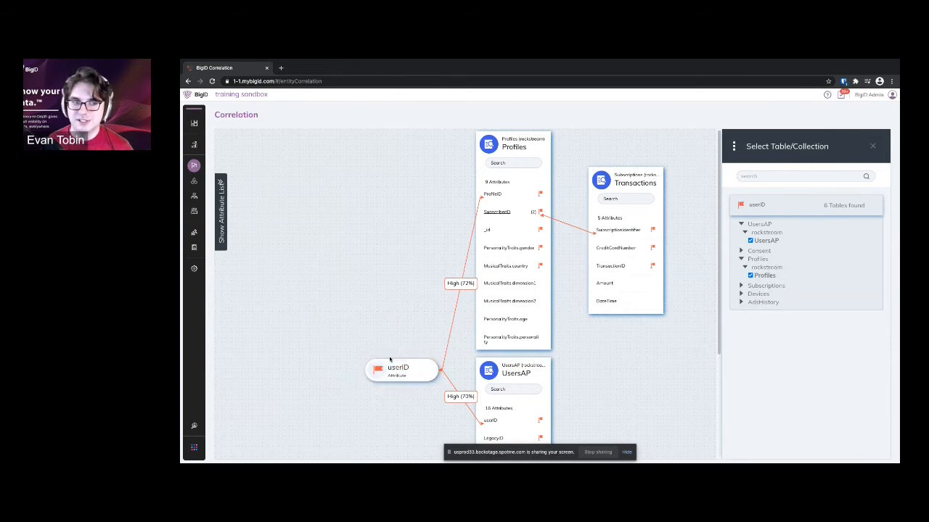
mouse_move(264, 196)
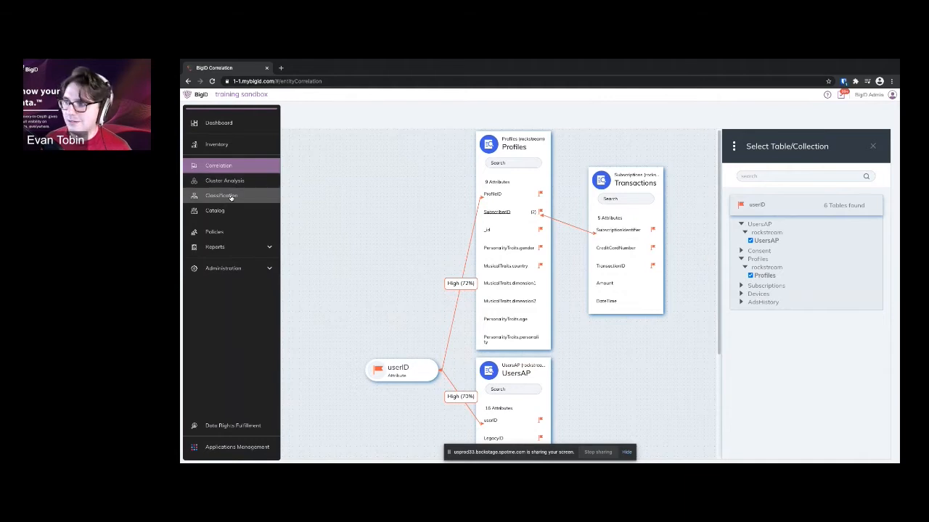
Browse the classifier list in Classifications and Findings
click(222, 196)
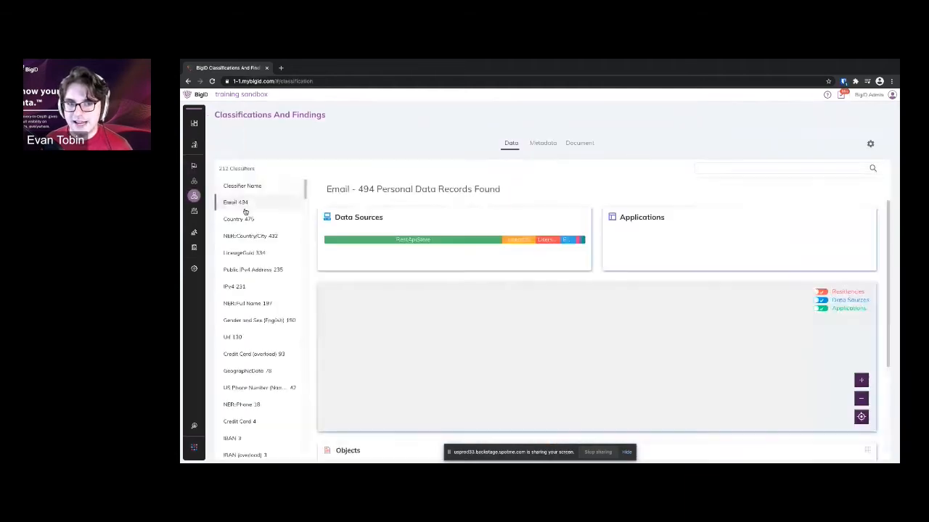
scroll(down, 3)
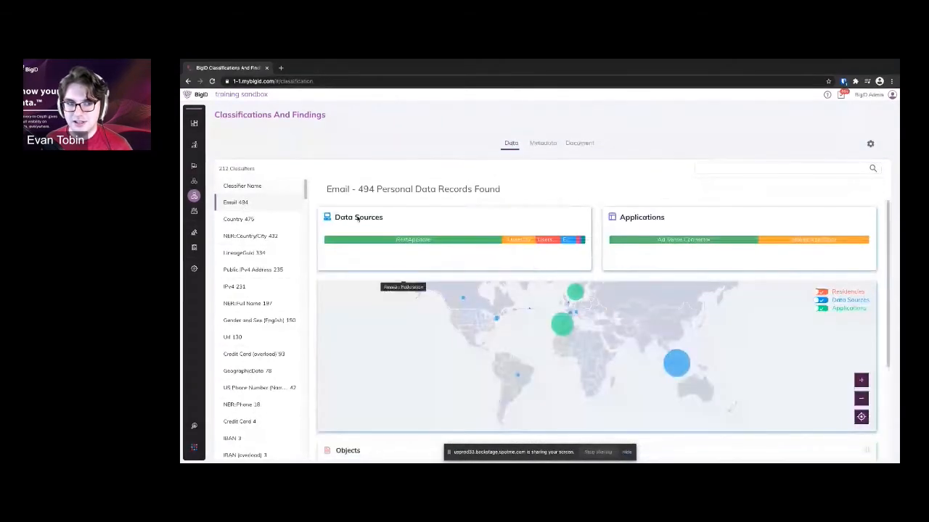
scroll(down, 3)
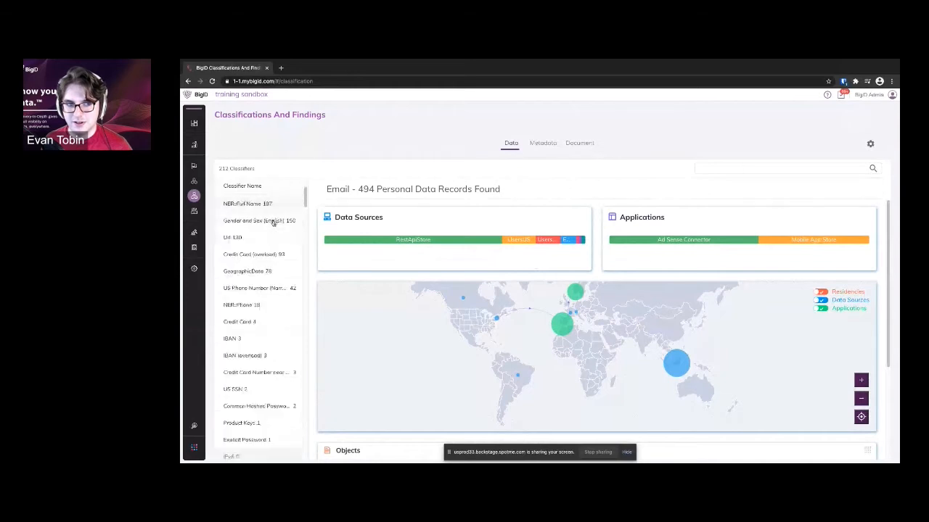
scroll(down, 3)
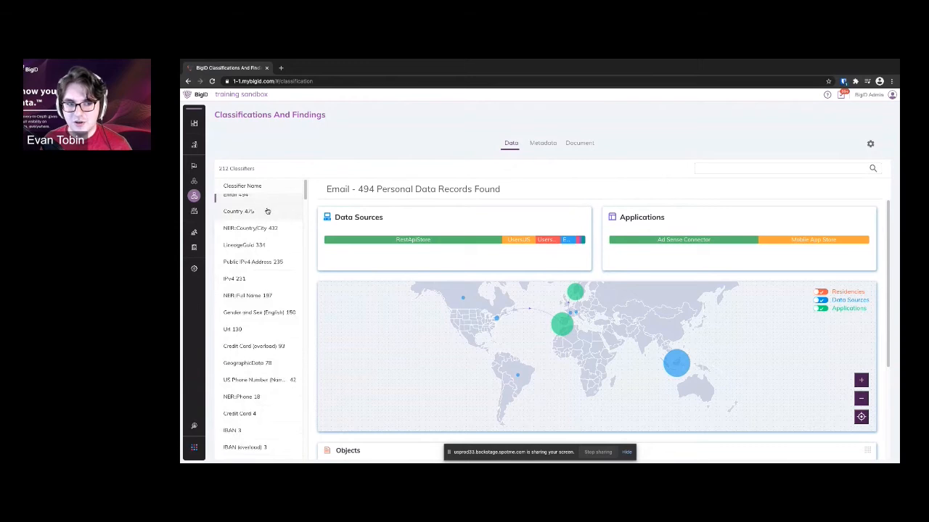
Select Country, then US SSN, and scroll down to its Objects table
click(239, 211)
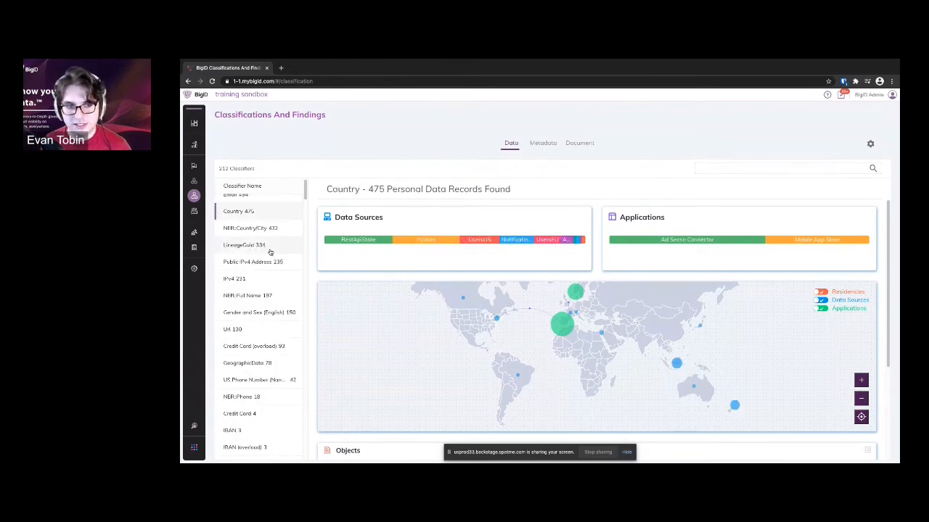
scroll(down, 3)
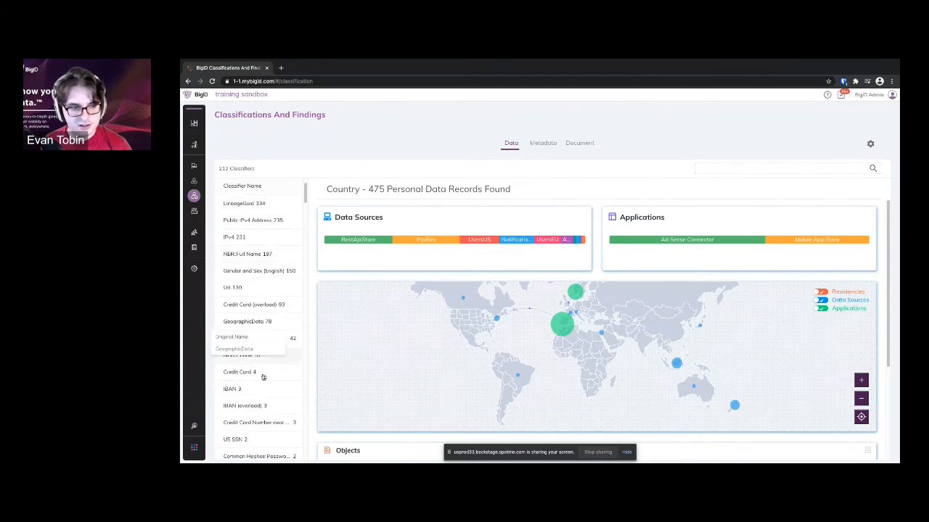
click(235, 413)
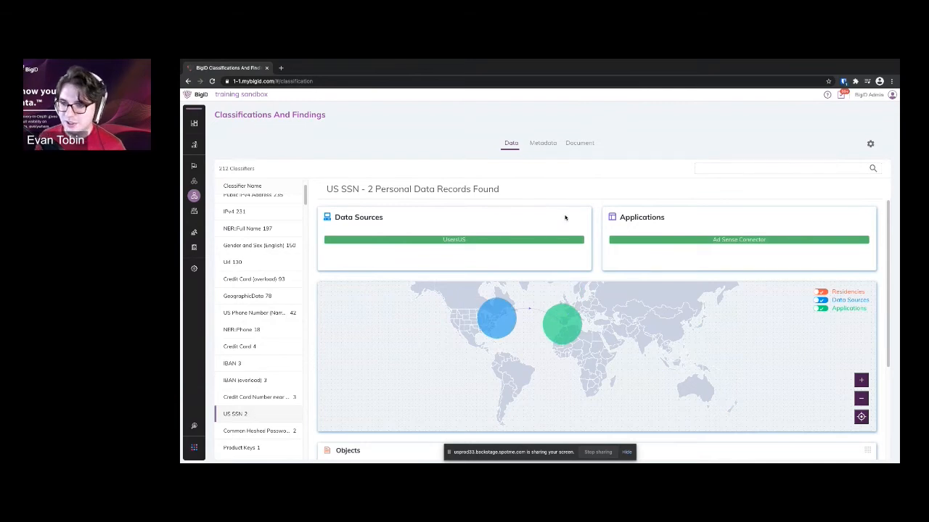
mouse_move(562, 325)
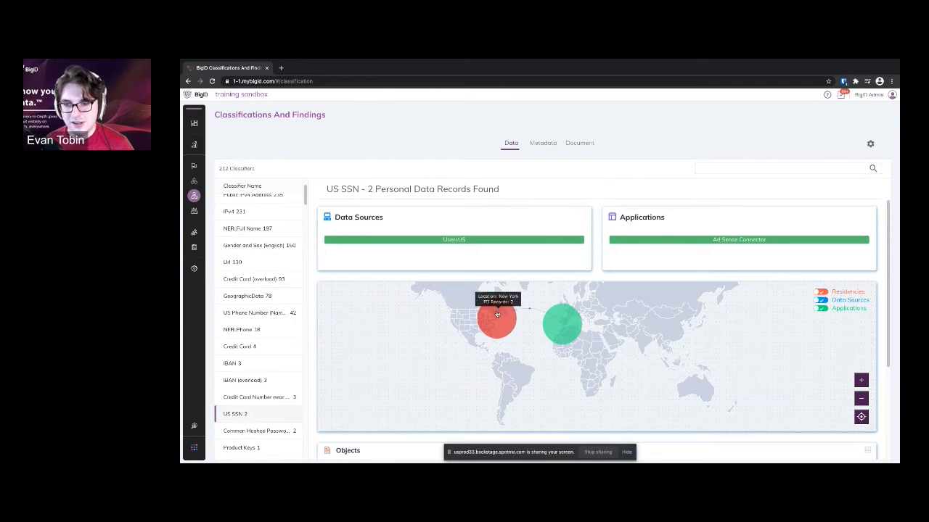
mouse_move(497, 319)
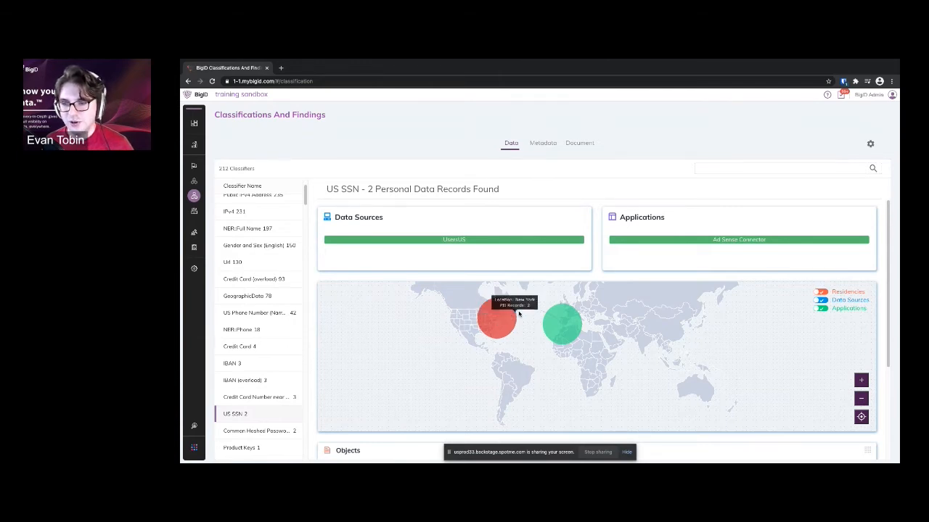
mouse_move(557, 322)
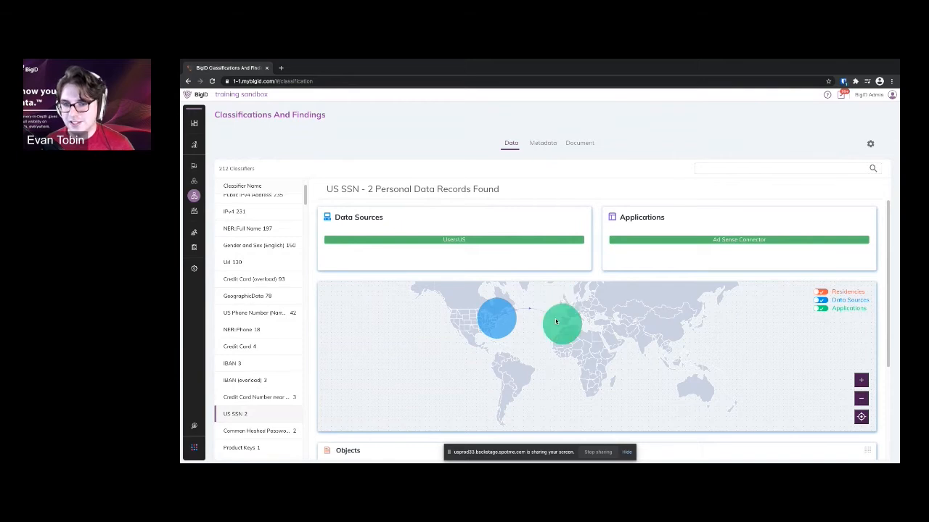
mouse_move(562, 324)
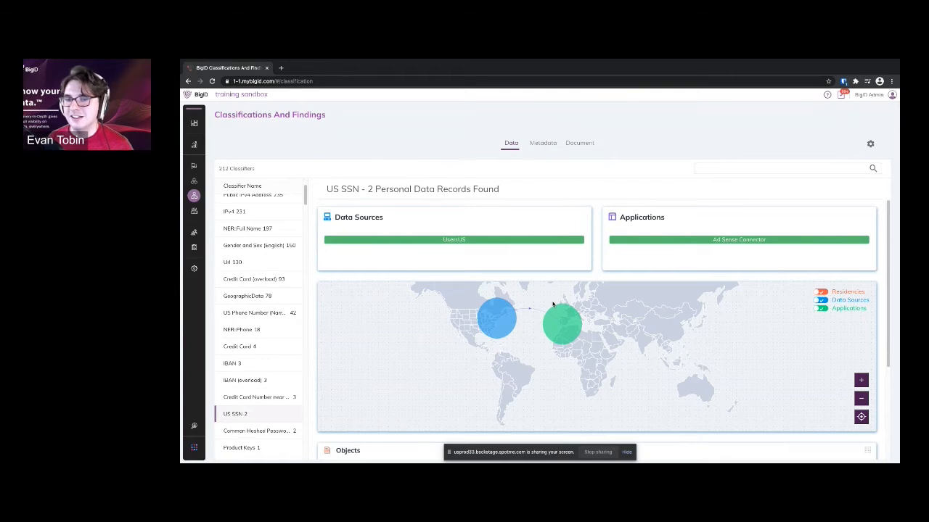
mouse_move(549, 321)
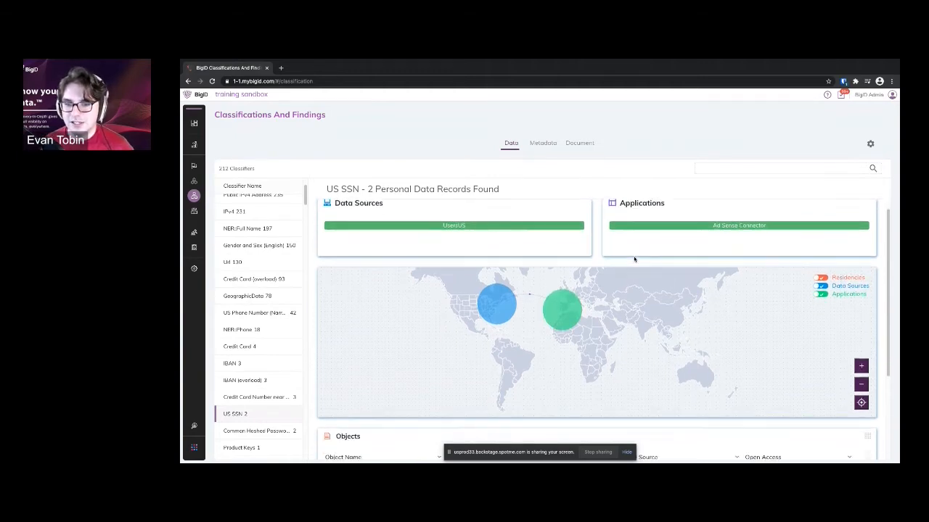
scroll(down, 3)
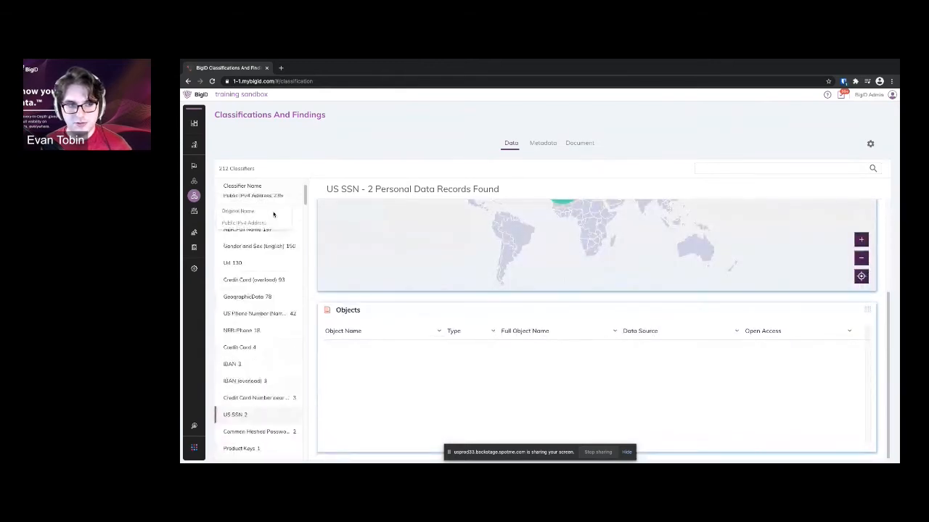
Select the Email classifier and scroll through its 494-record Objects list
click(232, 202)
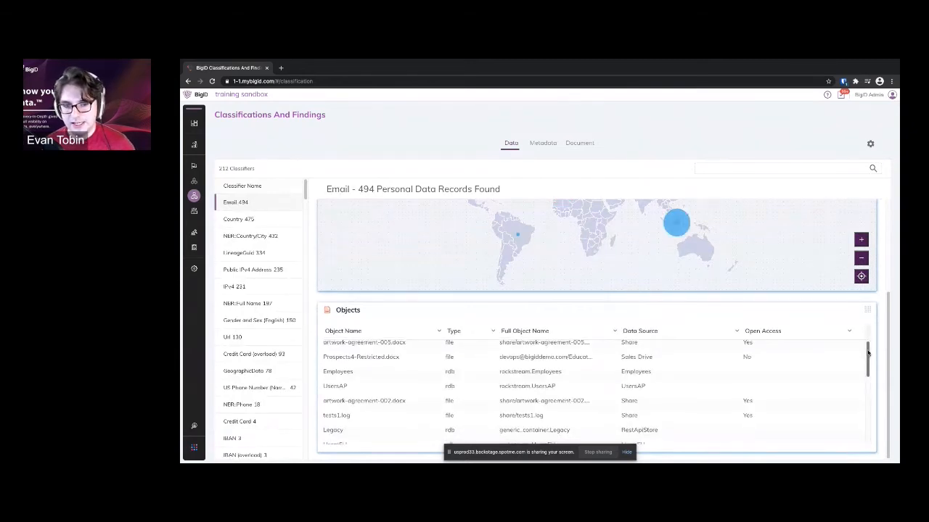
scroll(down, 3)
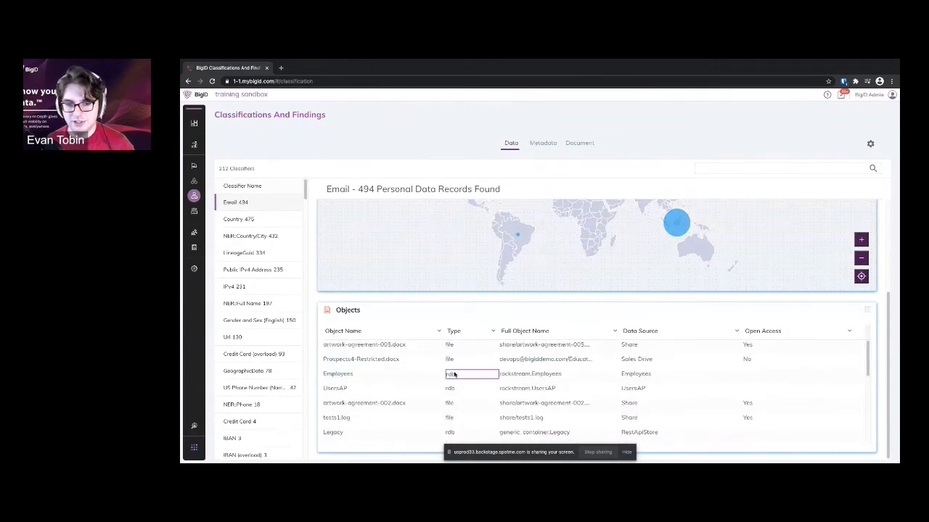
scroll(down, 3)
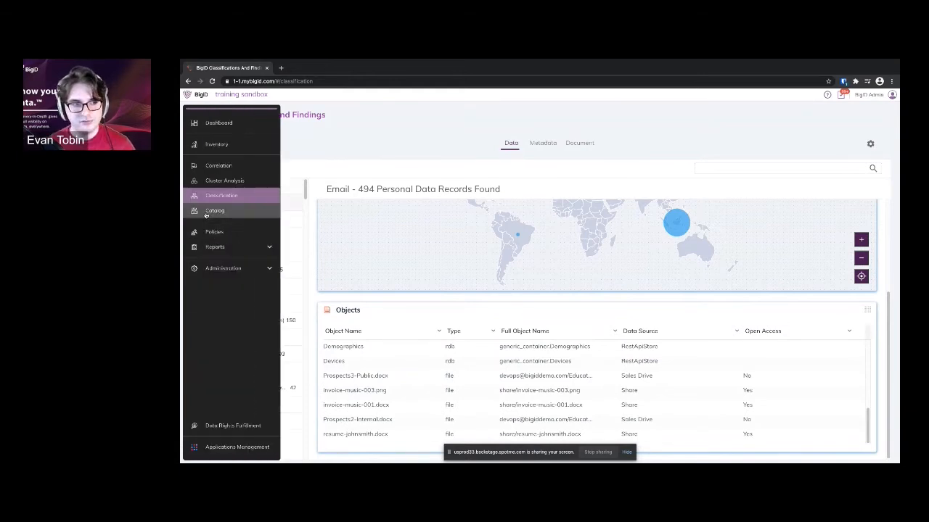
Open the artwork_image_rockstream_album_color cluster in Cluster Analysis and list its 9 objects
click(225, 180)
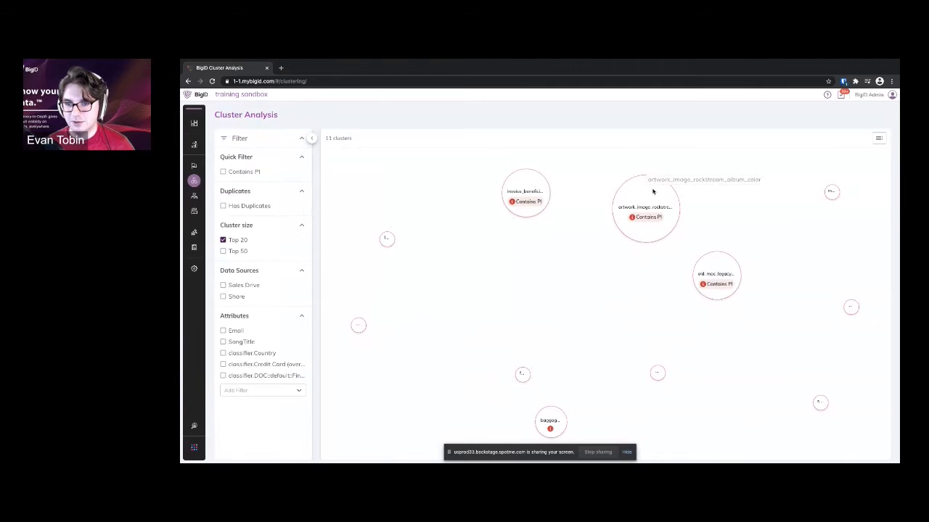
click(645, 206)
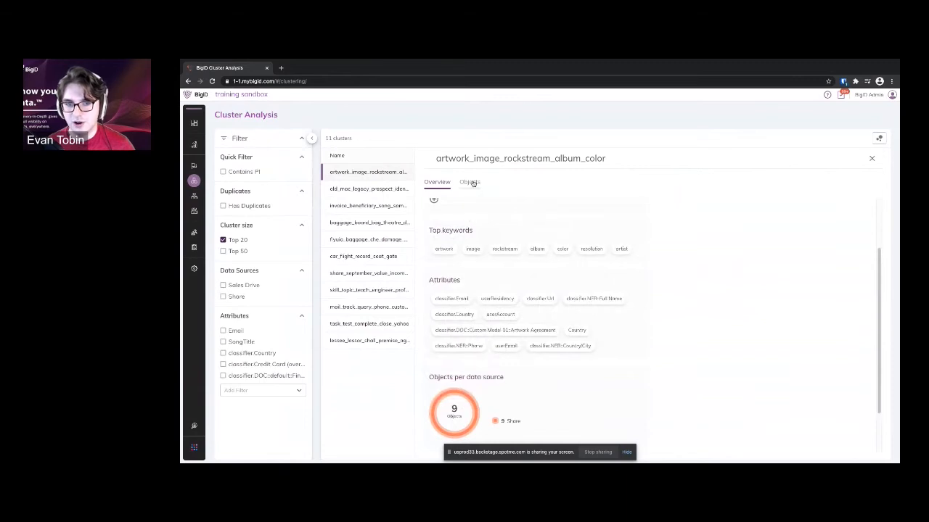
click(470, 182)
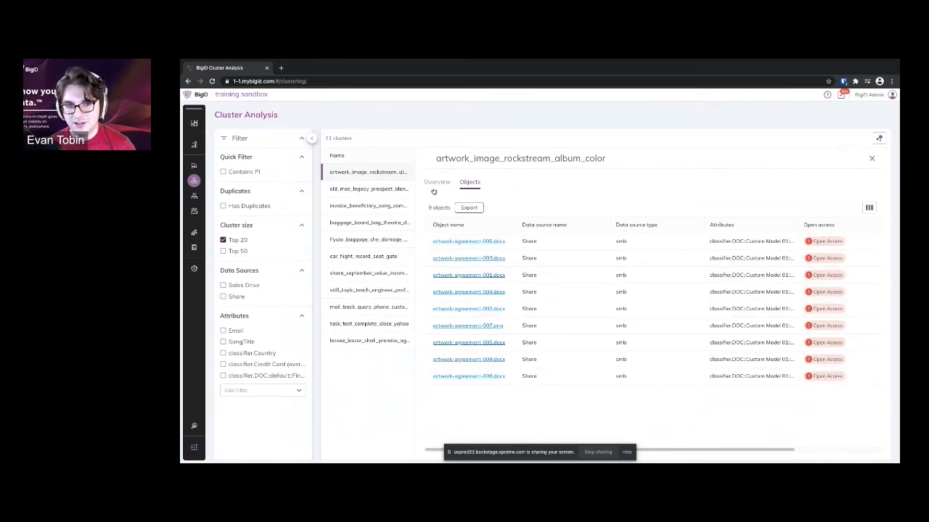
View the cluster's Overview and scroll down to Duplicates, showing none found
click(437, 182)
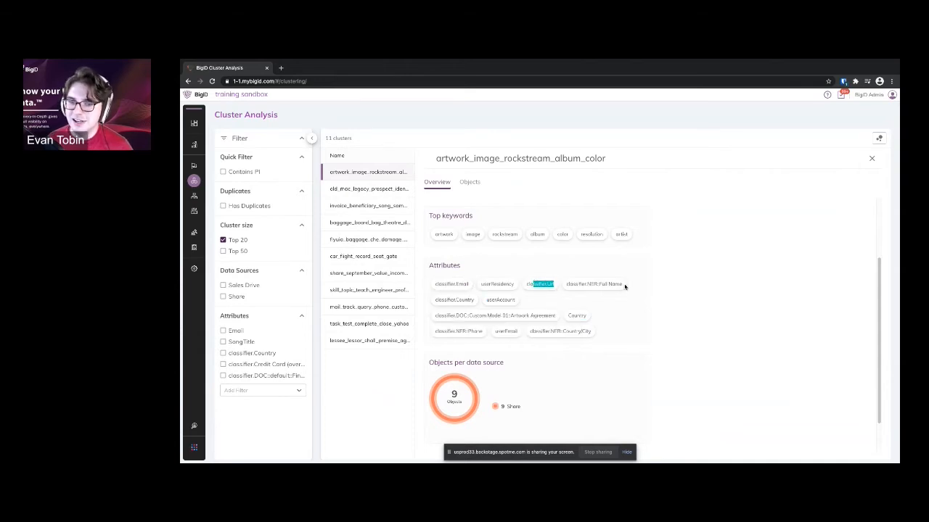
mouse_move(620, 332)
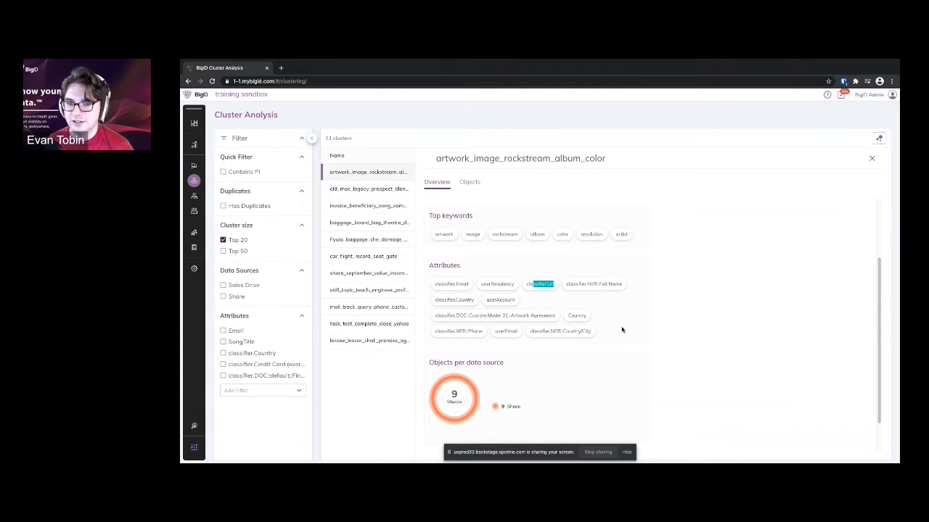
scroll(down, 3)
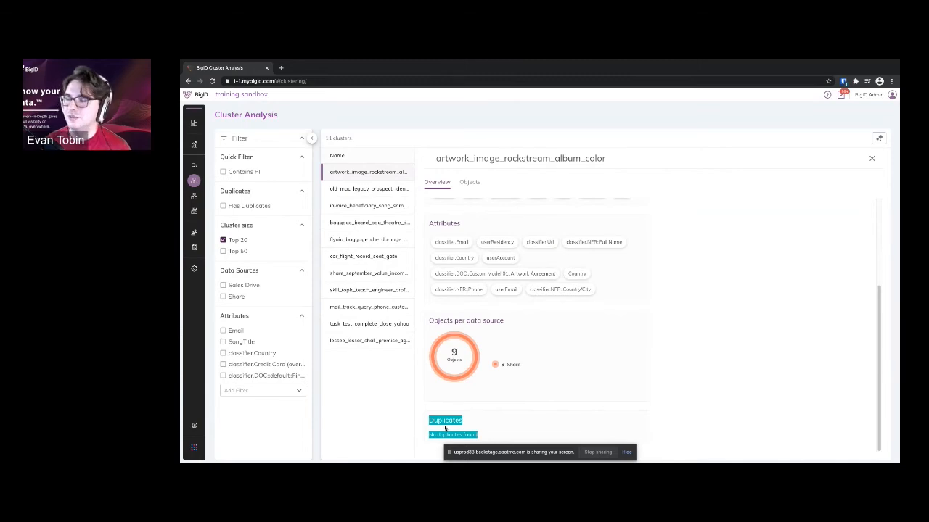
mouse_move(435, 385)
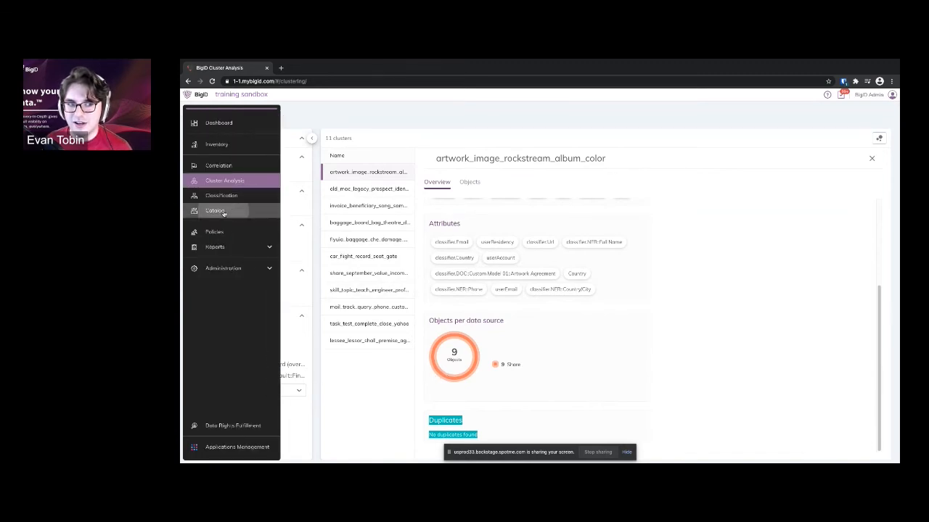
Open the 59-object Catalog and show the AdsHistory table's details
click(215, 211)
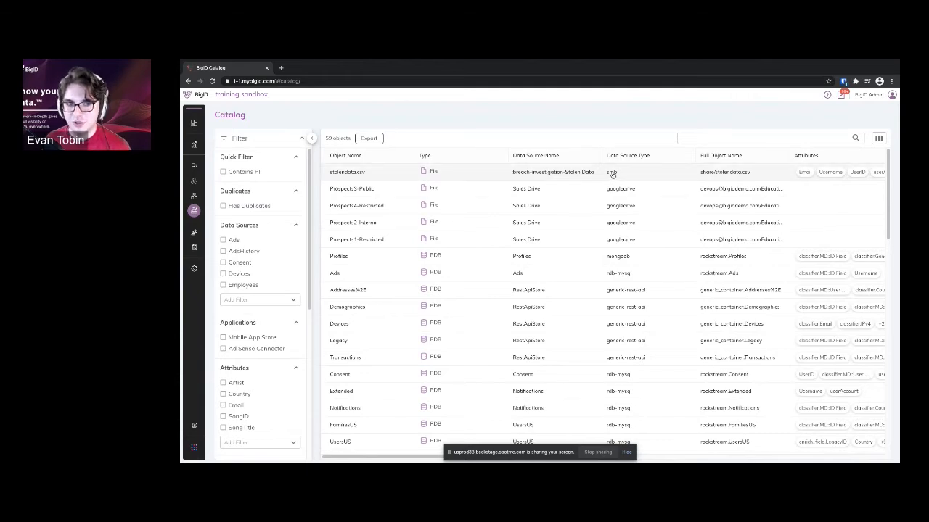
scroll(down, 3)
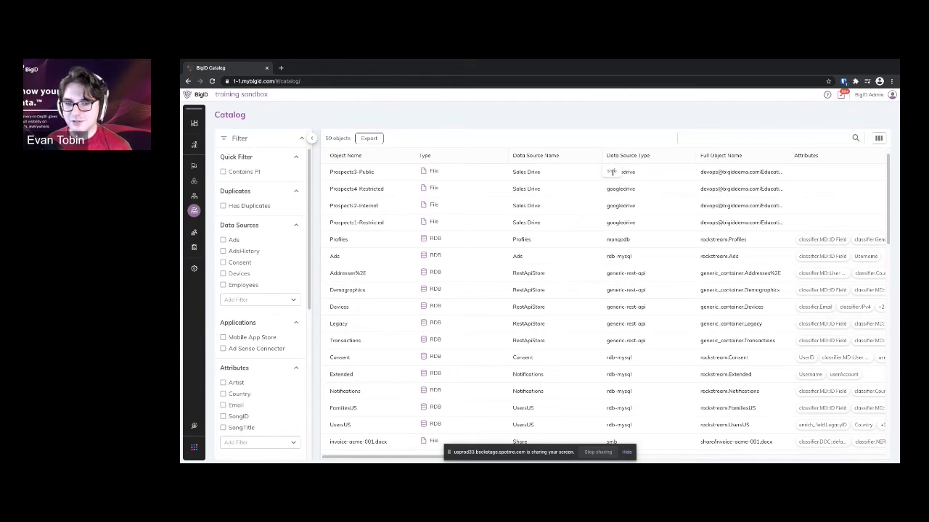
scroll(down, 3)
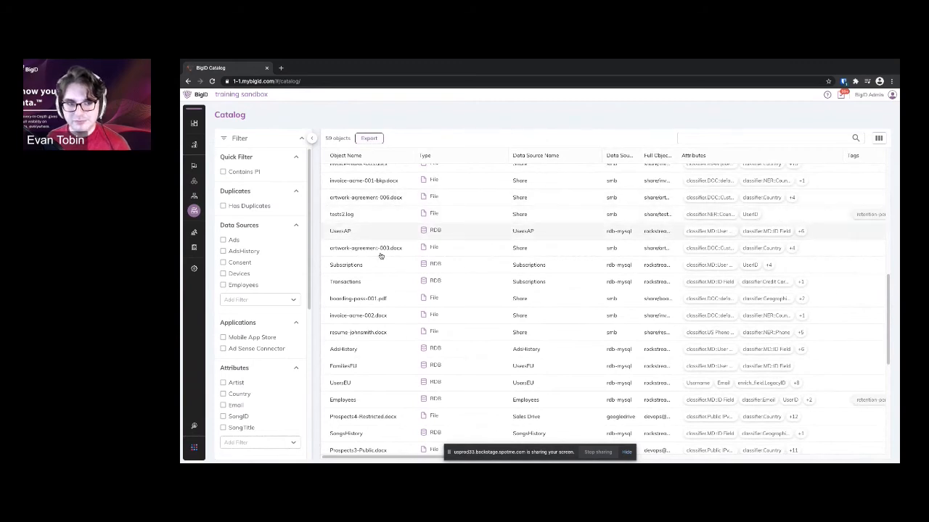
click(344, 349)
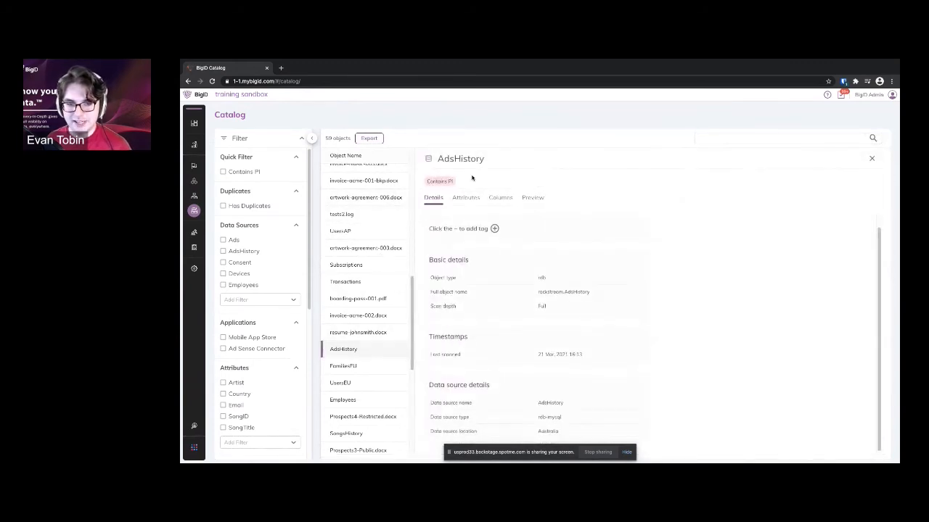
View AdsHistory's attributes, then its columns with data types and matches
click(466, 197)
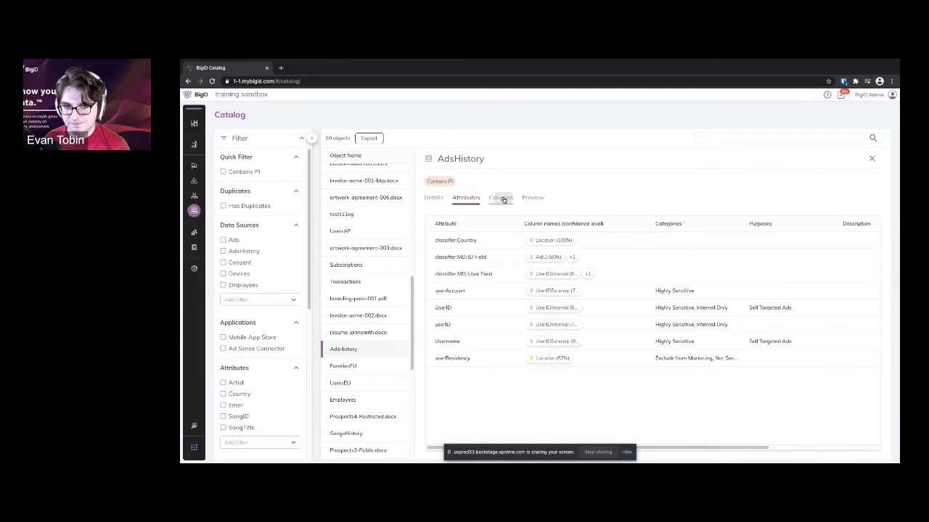
click(500, 197)
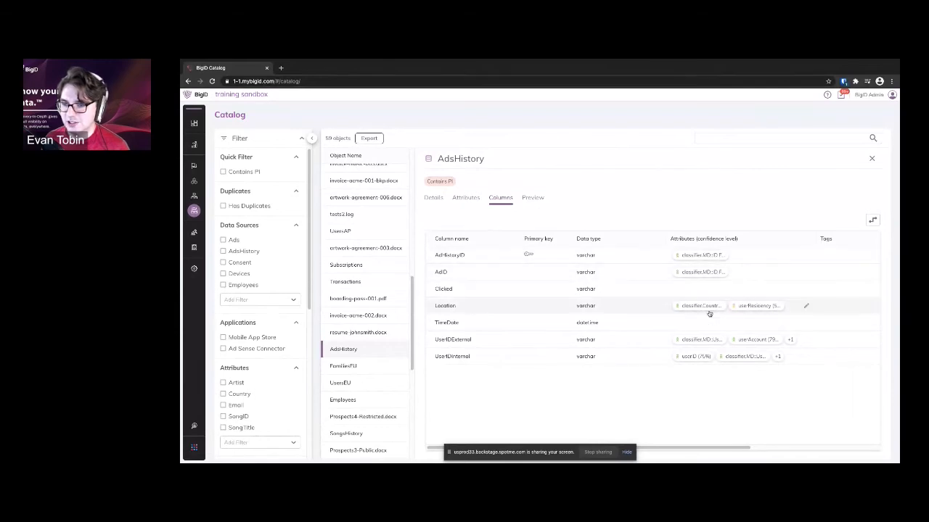
mouse_move(757, 305)
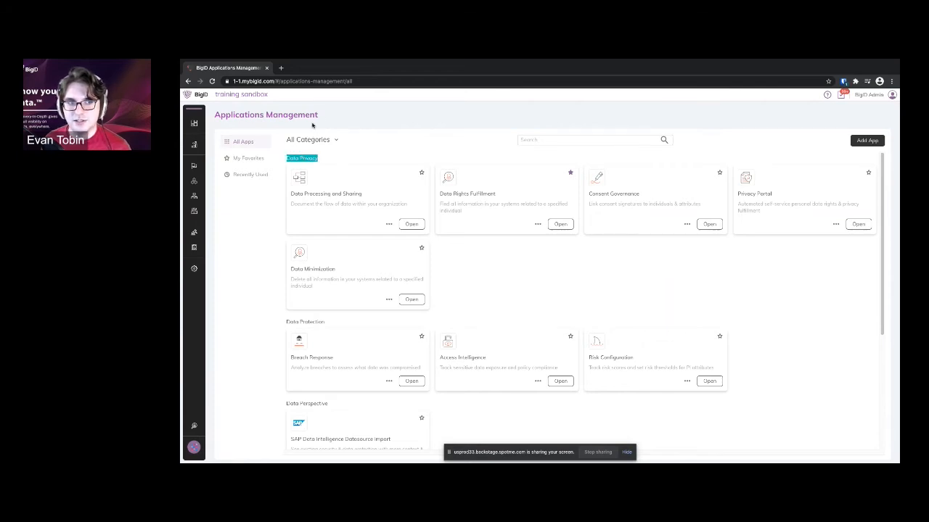
mouse_move(337, 113)
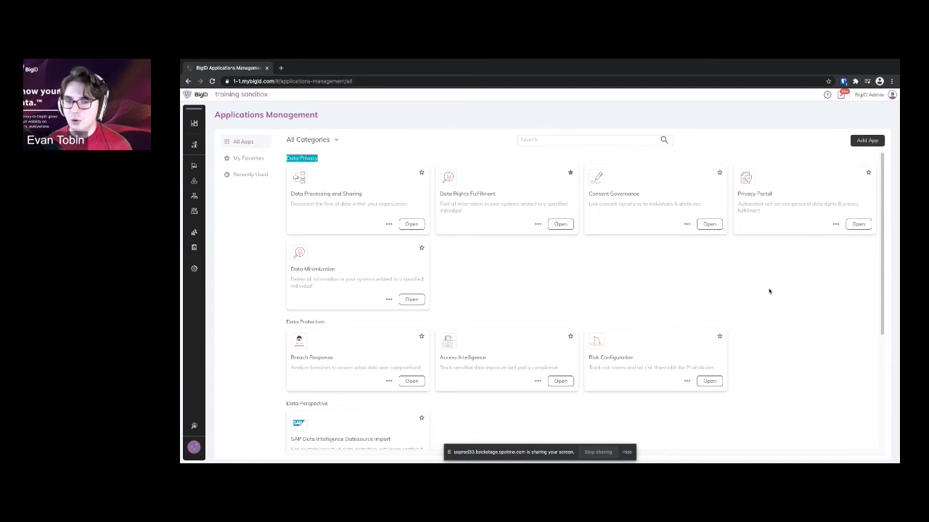
Scroll Applications Management and launch the Breach Response app
scroll(down, 3)
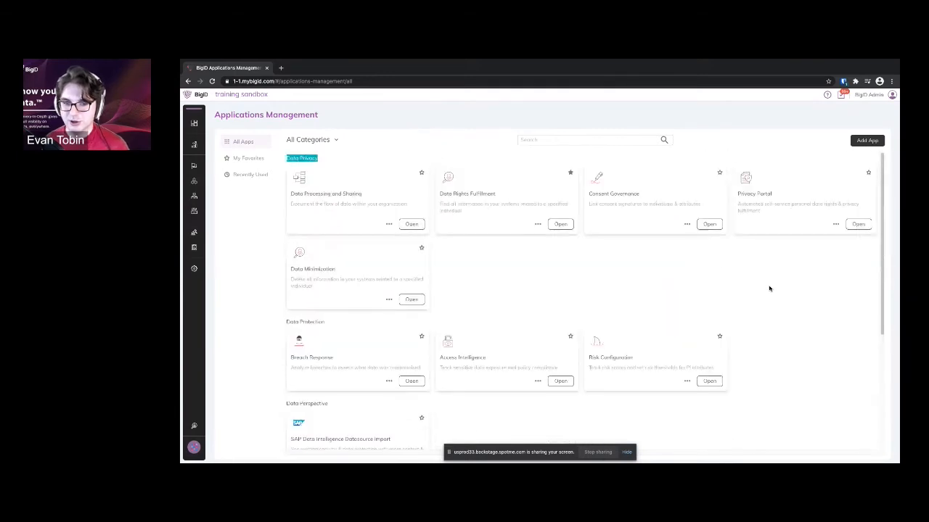
mouse_move(563, 213)
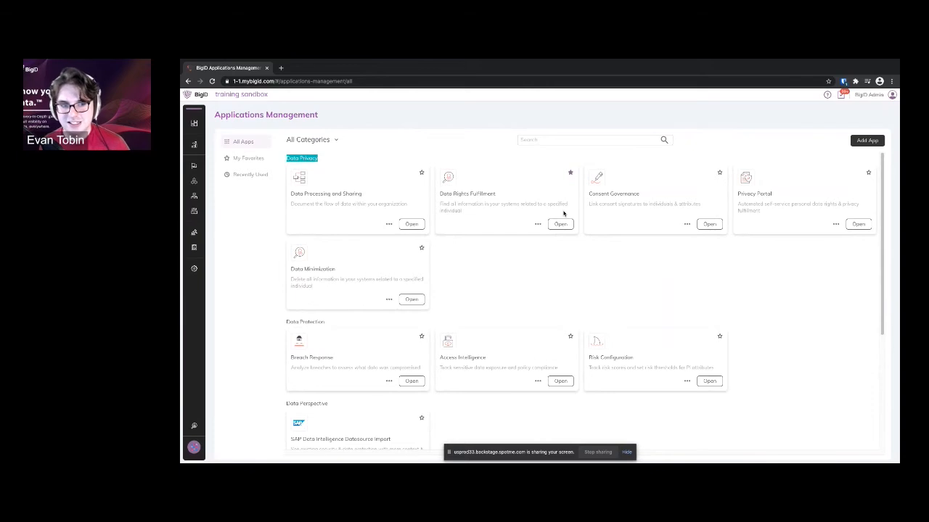
mouse_move(486, 199)
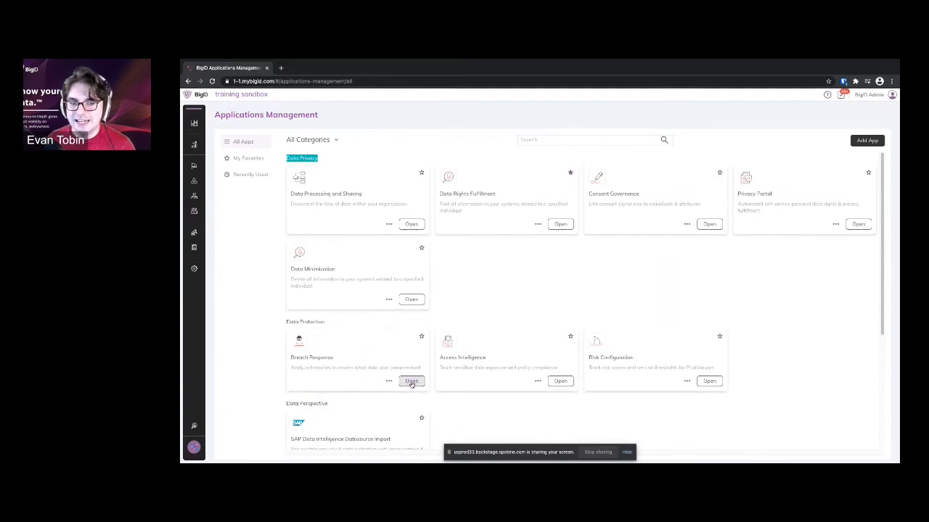
click(411, 381)
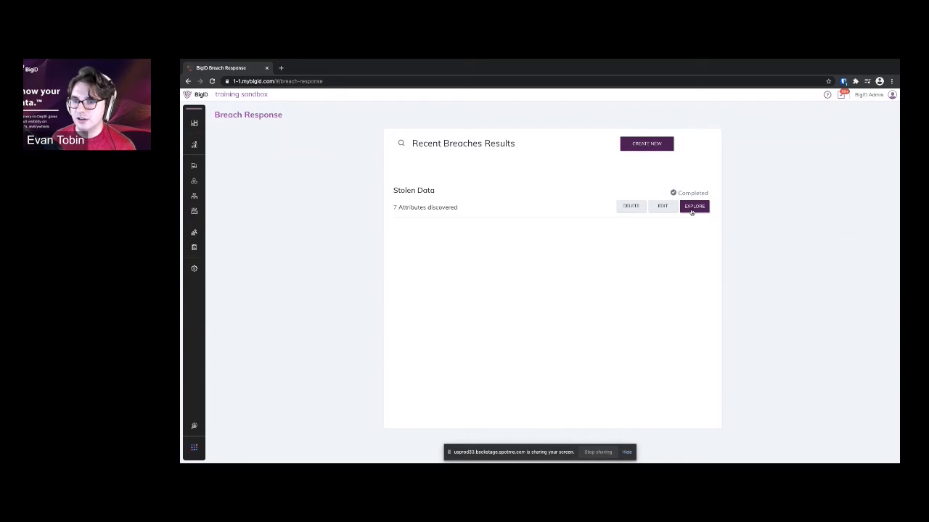
mouse_move(388, 228)
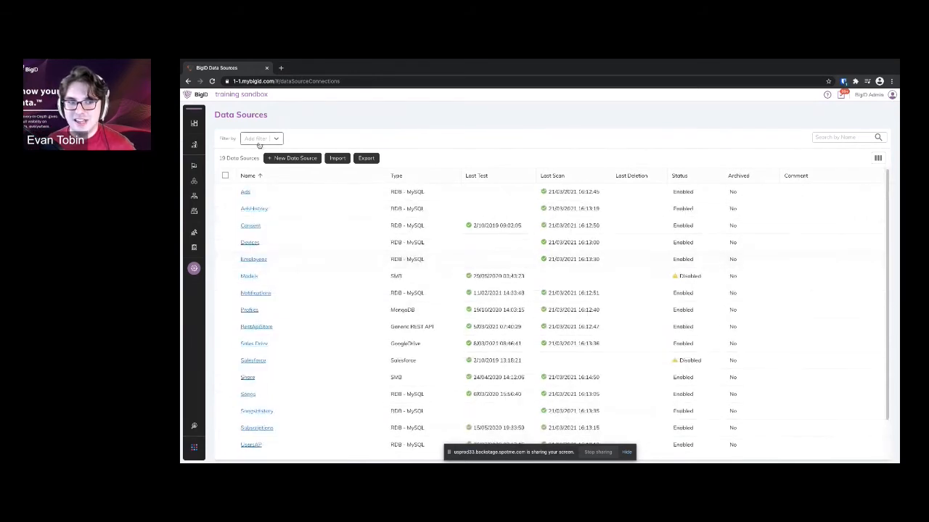
Click New Data Source to bring up the Connect Your Data connector catalogue
click(292, 158)
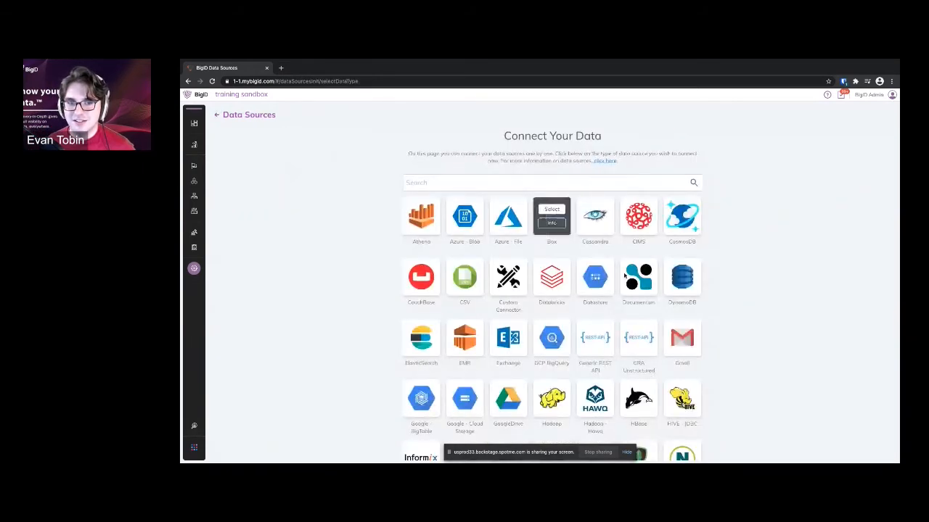
scroll(down, 3)
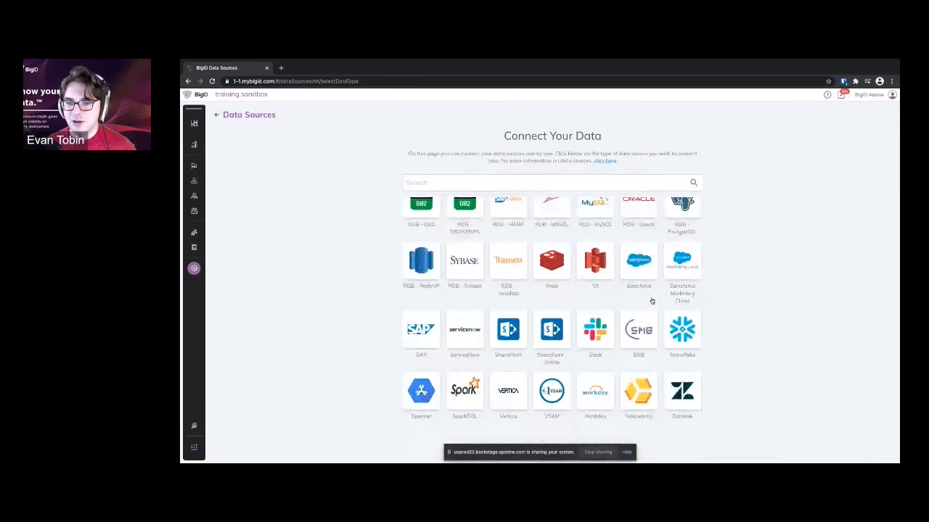
scroll(down, 3)
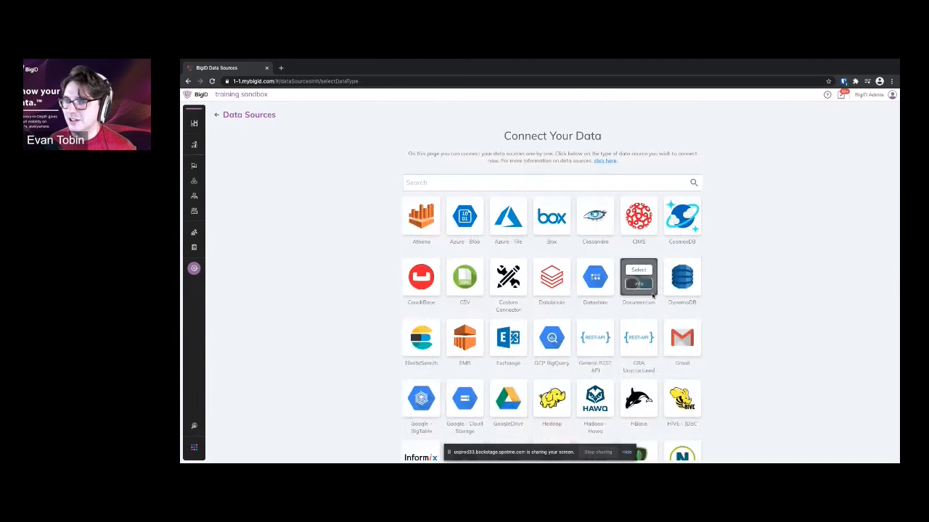
mouse_move(681, 280)
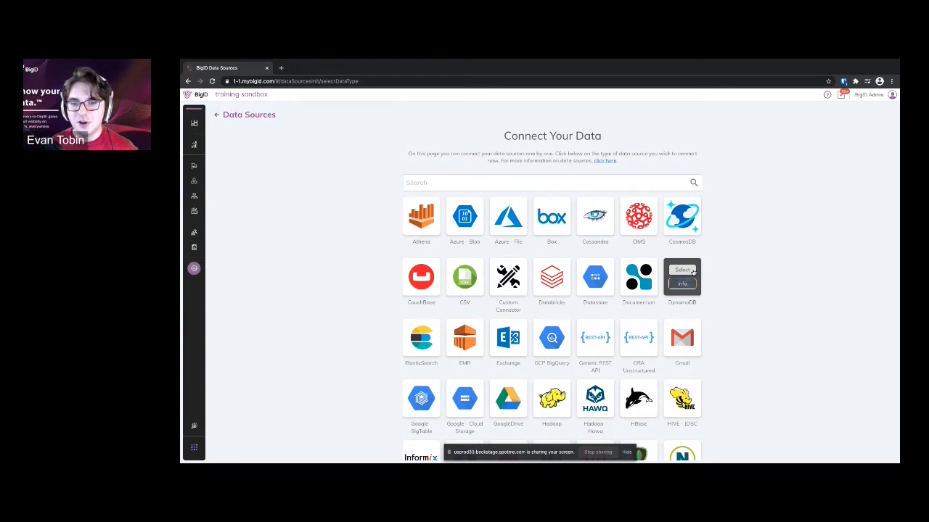
scroll(down, 3)
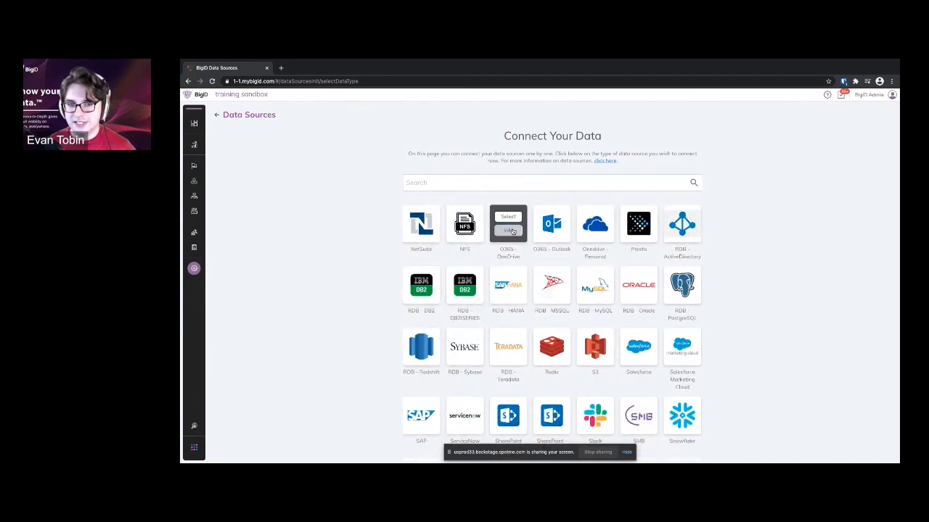
scroll(down, 3)
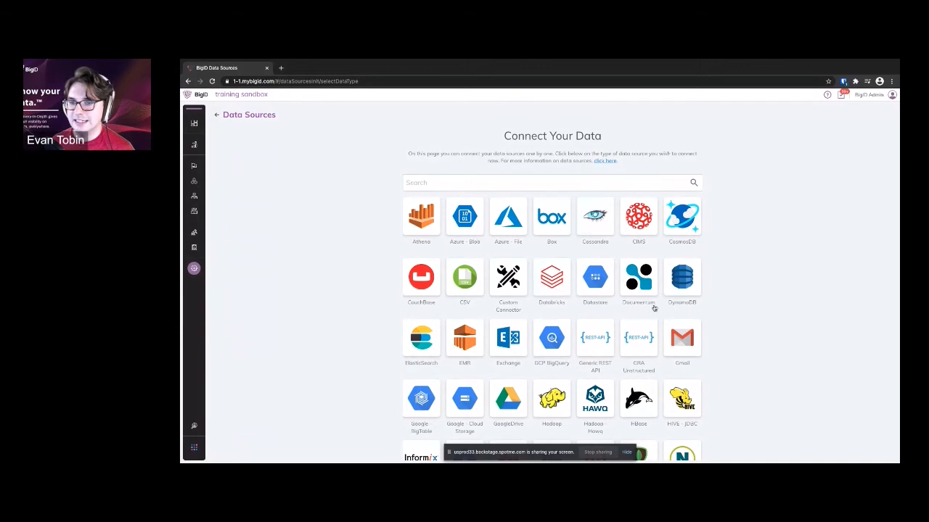
scroll(down, 3)
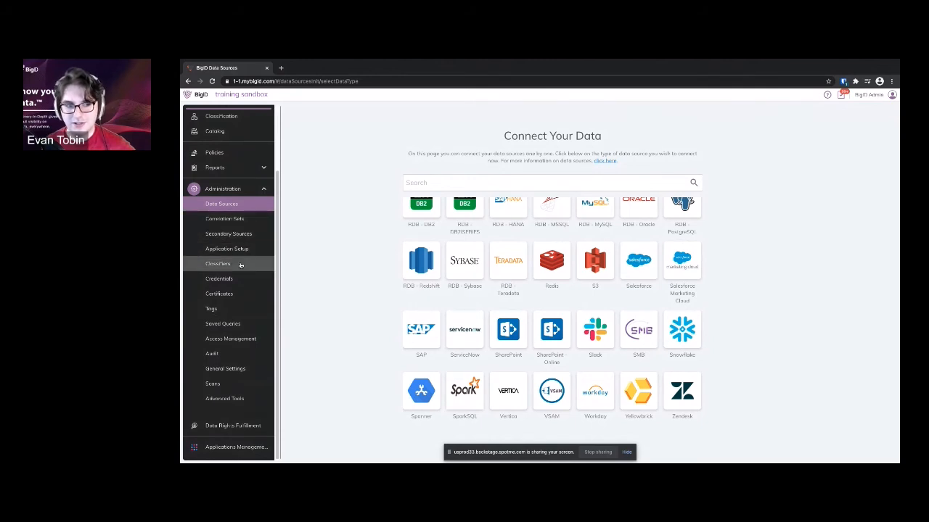
Browse the Administration classifiers list, then go to Applications Management
click(218, 264)
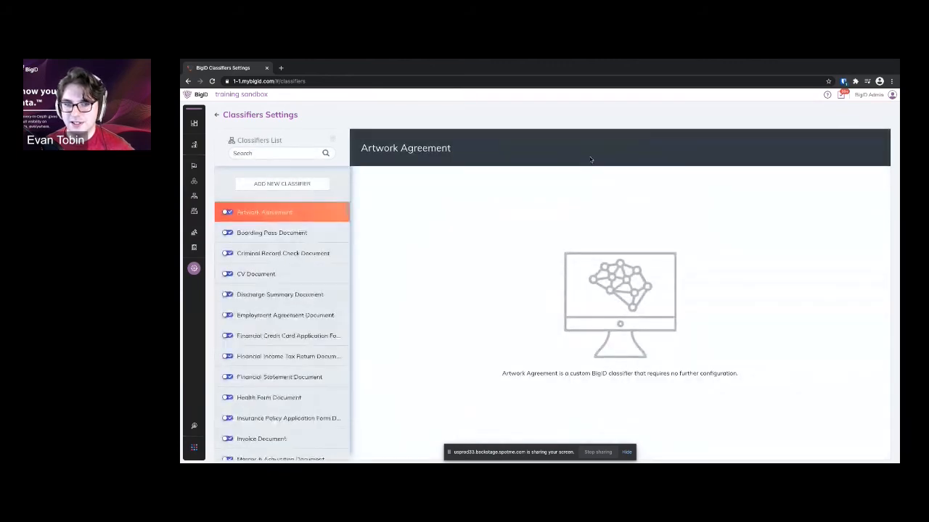
scroll(down, 3)
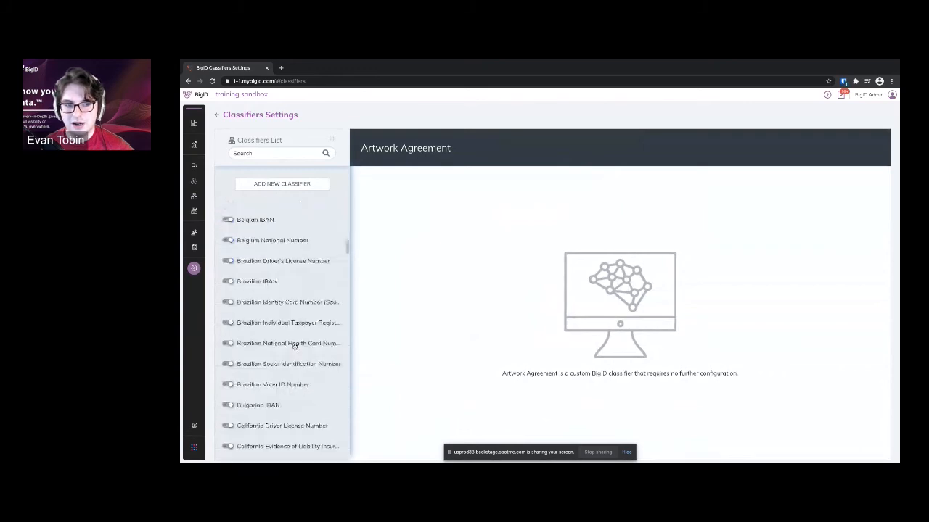
click(287, 343)
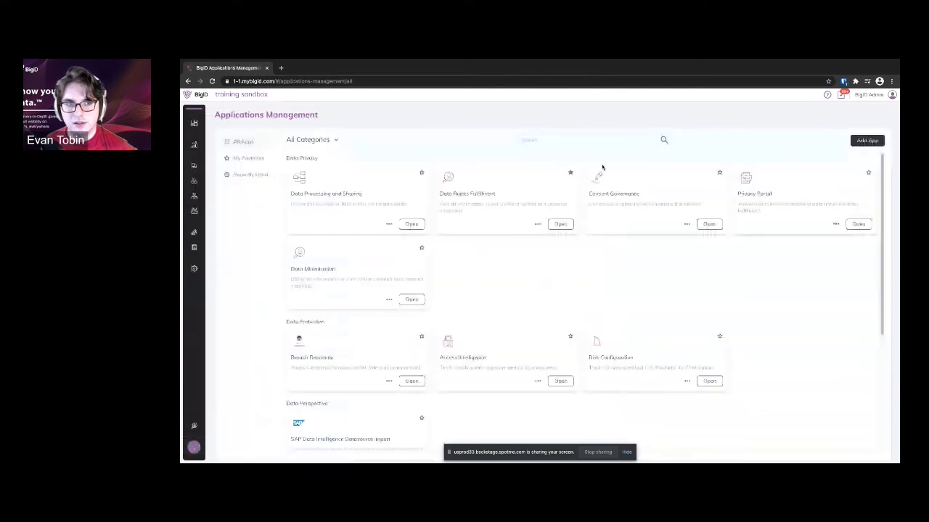
Open the Customer Onboarding flow in Data Processing and Sharing and inspect the Retention source
click(411, 224)
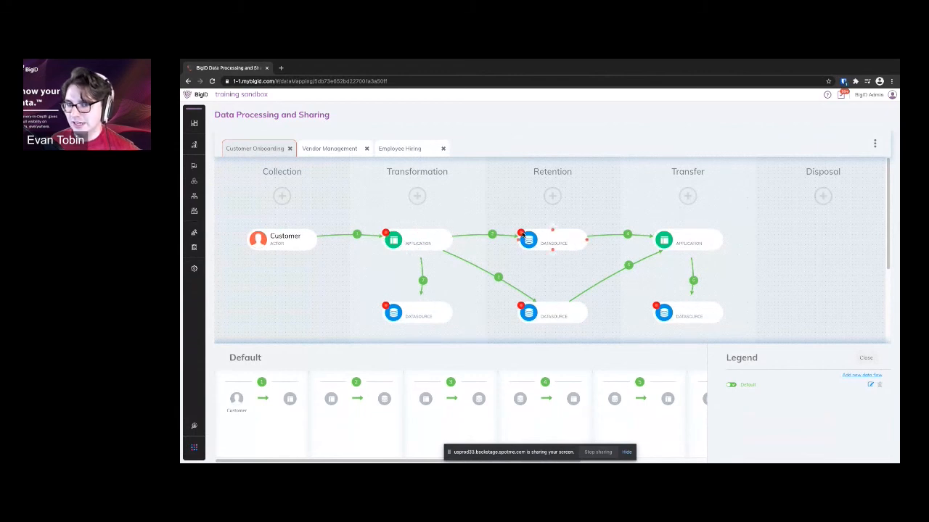
click(552, 240)
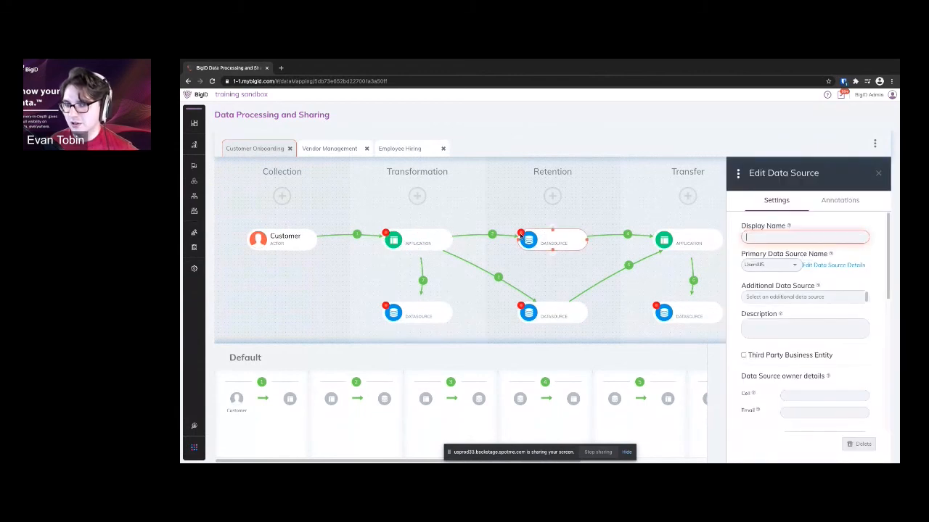
scroll(down, 3)
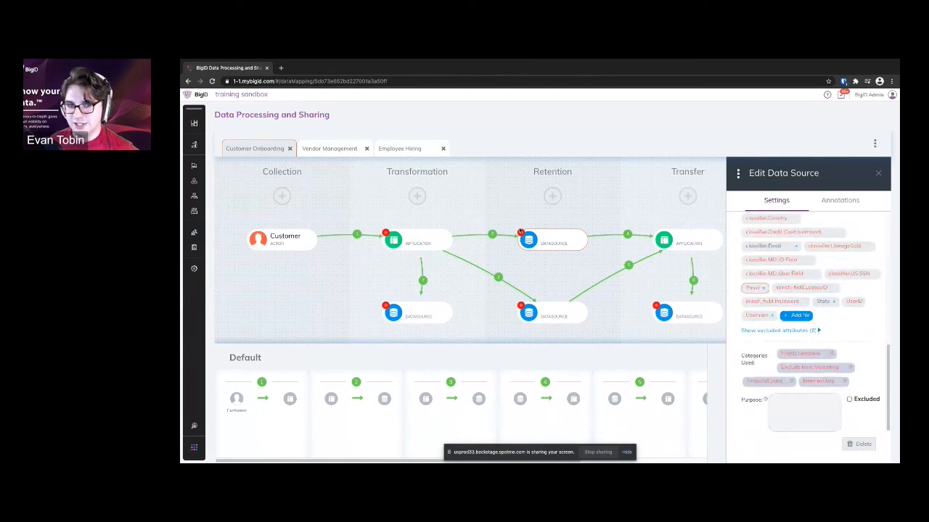
scroll(down, 3)
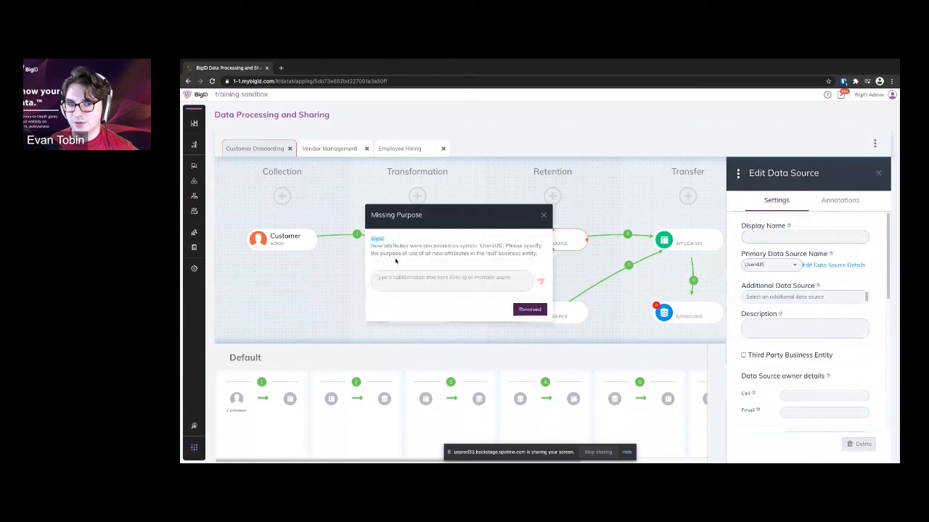
Post an @-mention reply saying 'can you check this out?' in the Missing Purpose thread
click(450, 278)
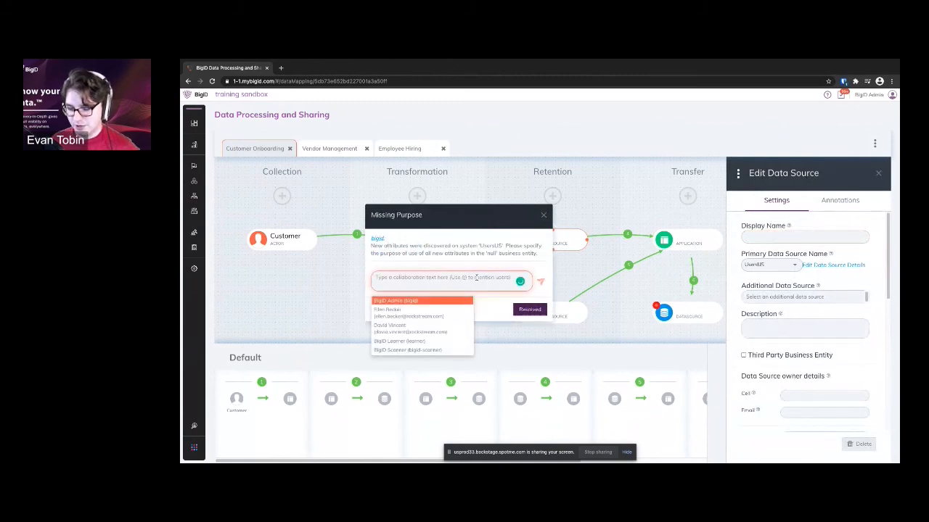
click(408, 313)
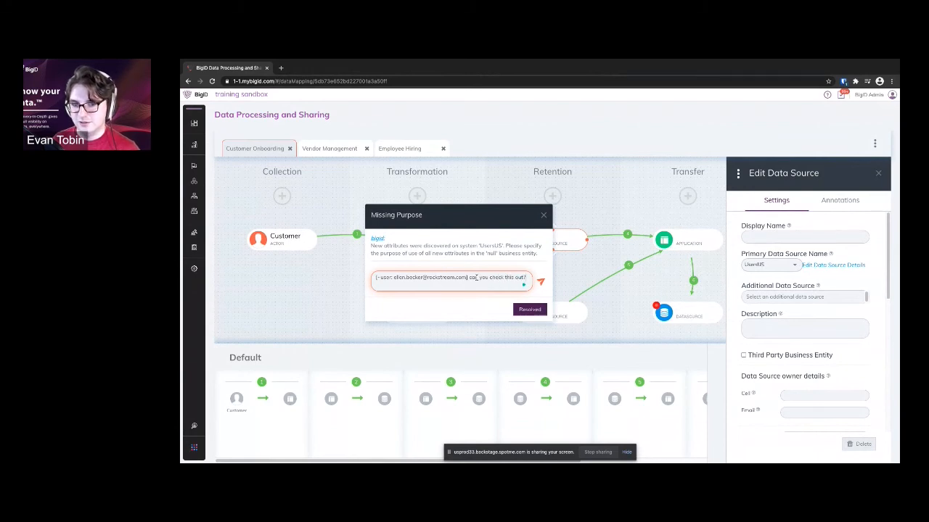
click(541, 282)
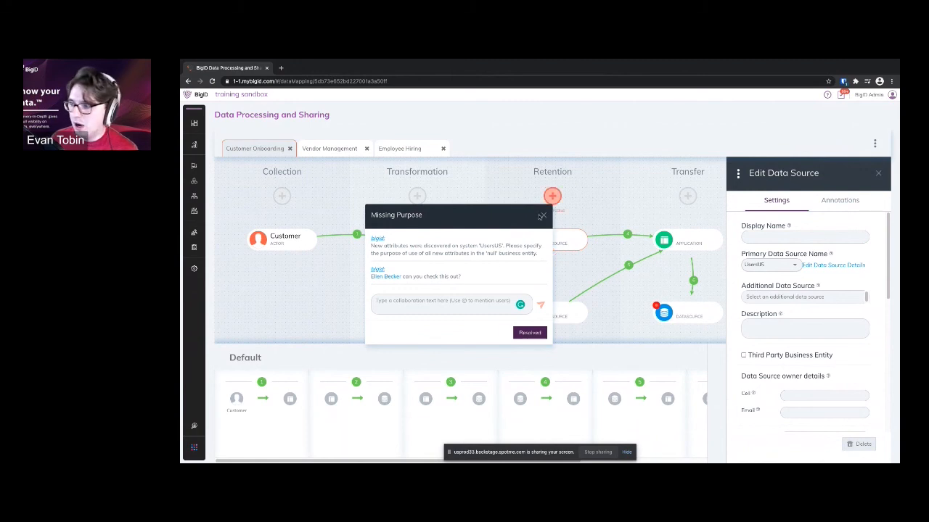
Close the Missing Purpose discussion dialog
click(541, 216)
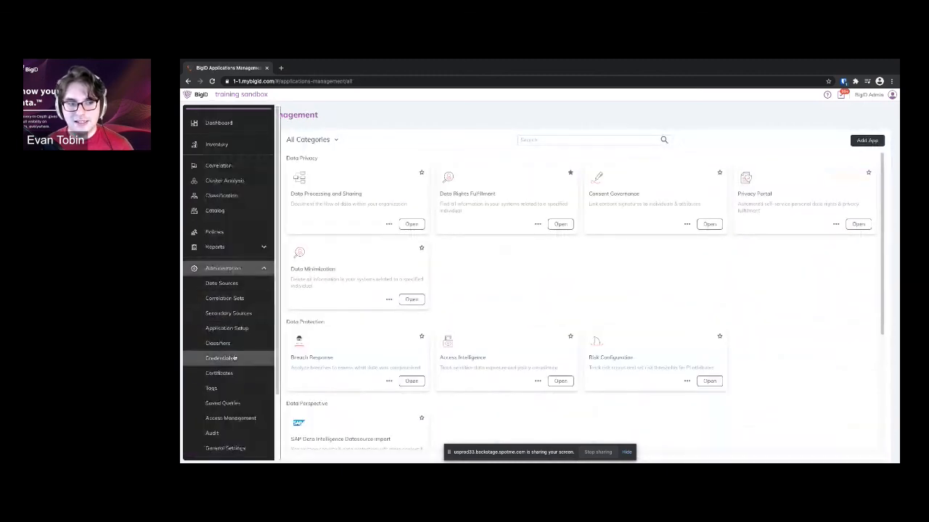
In Classifiers settings, view Full Name, then show the 7-Digit Phone Number classifier's regex and length limits
click(217, 343)
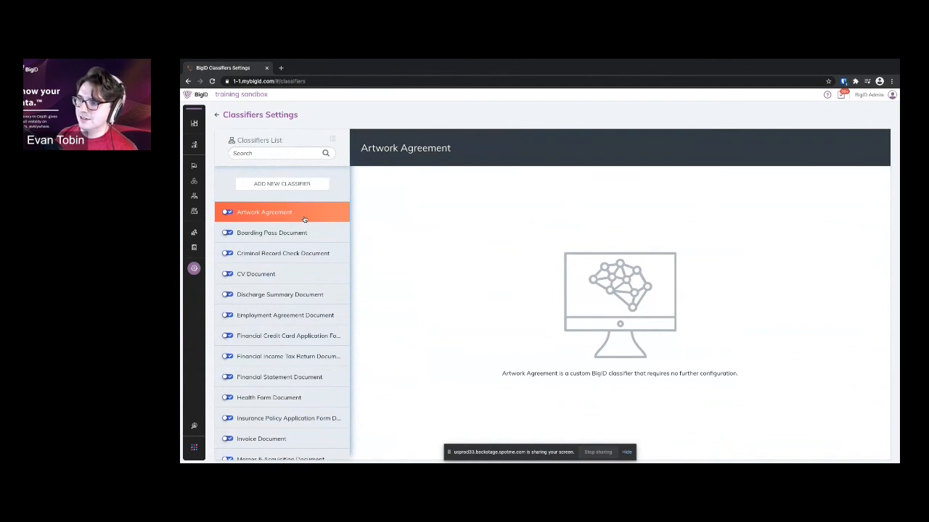
mouse_move(292, 315)
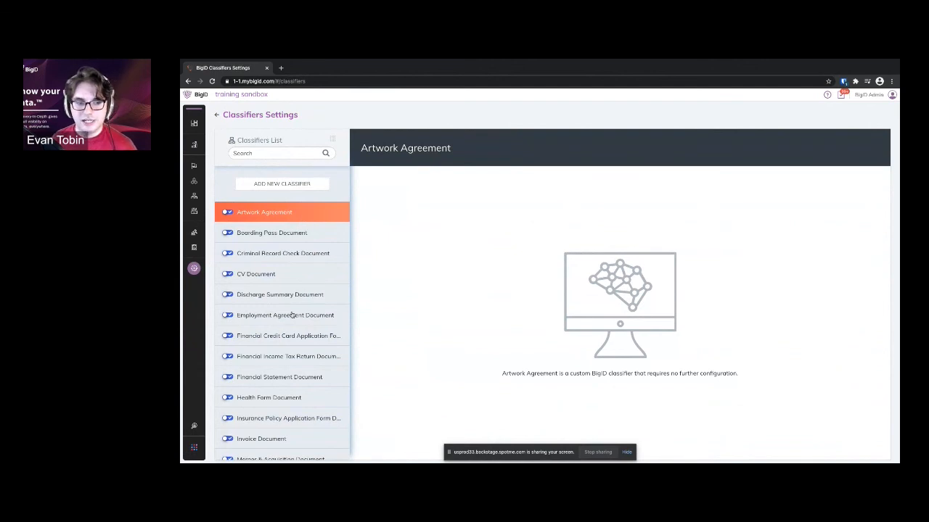
click(281, 351)
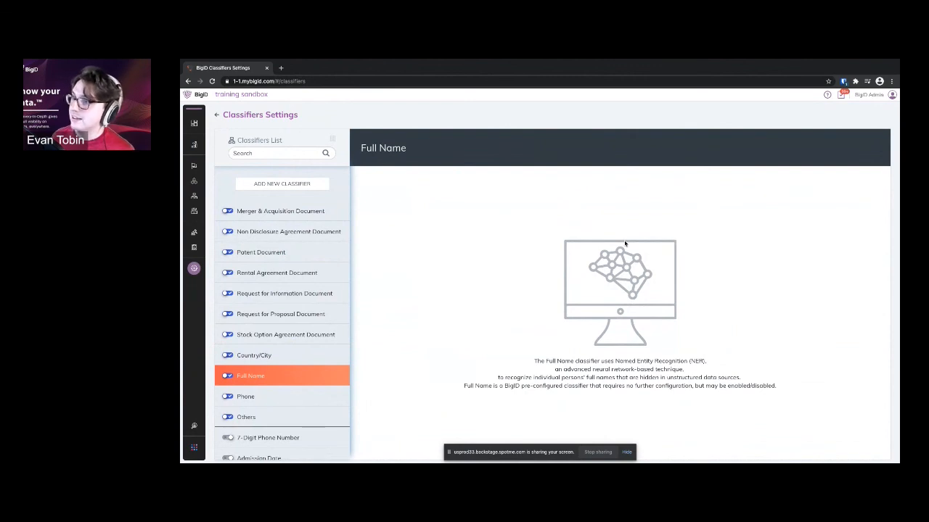
click(269, 438)
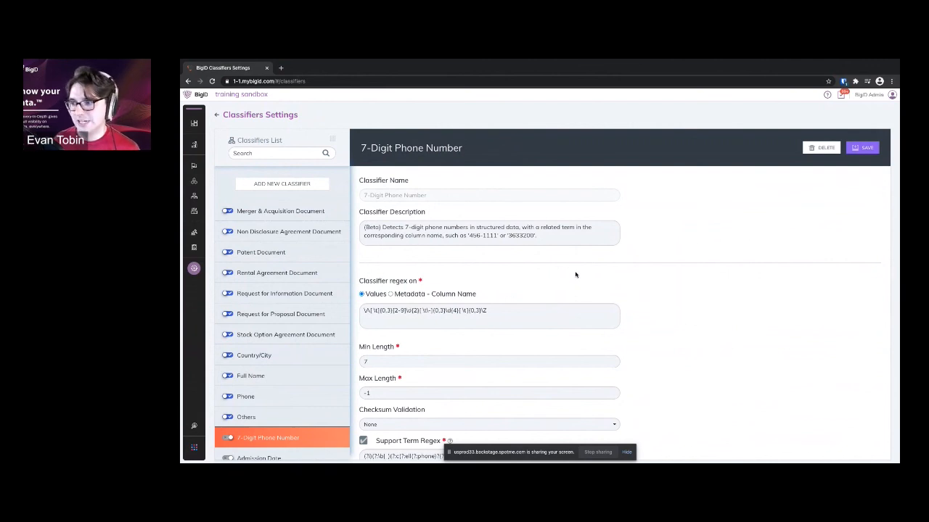
scroll(down, 3)
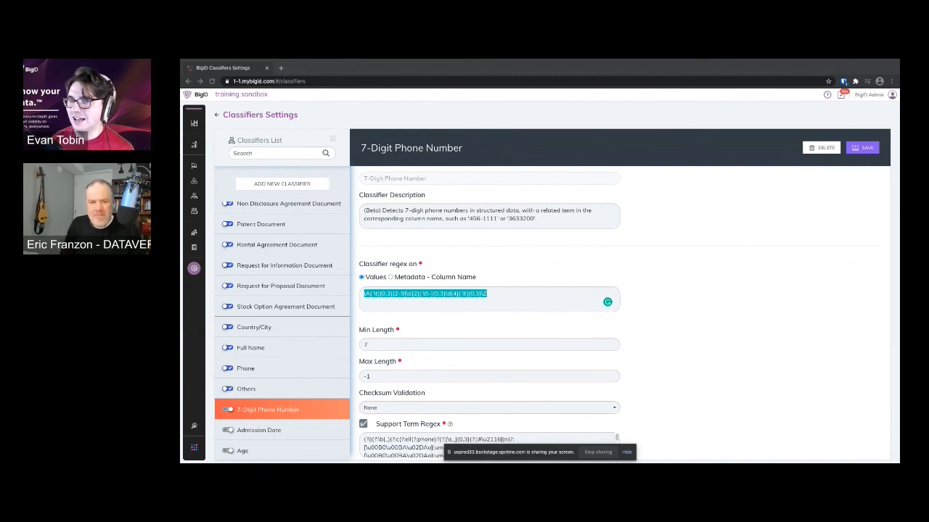
mouse_move(820, 238)
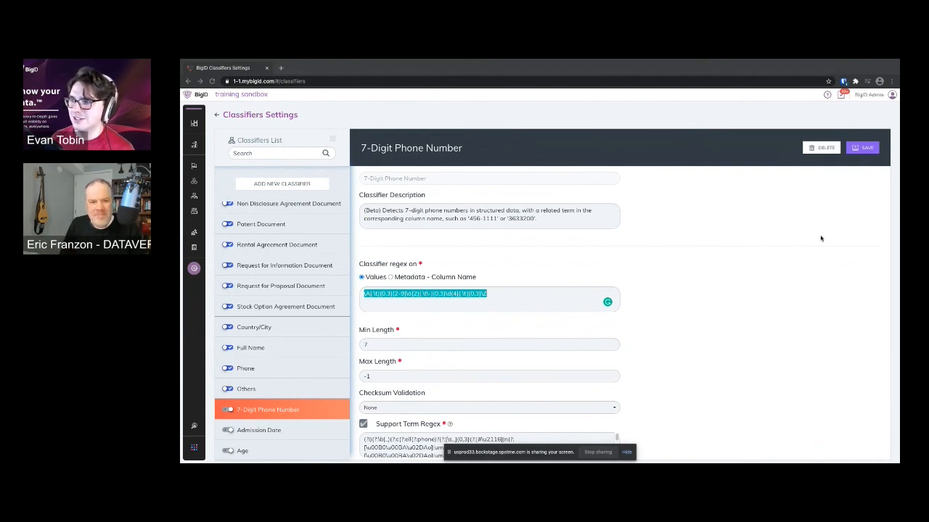